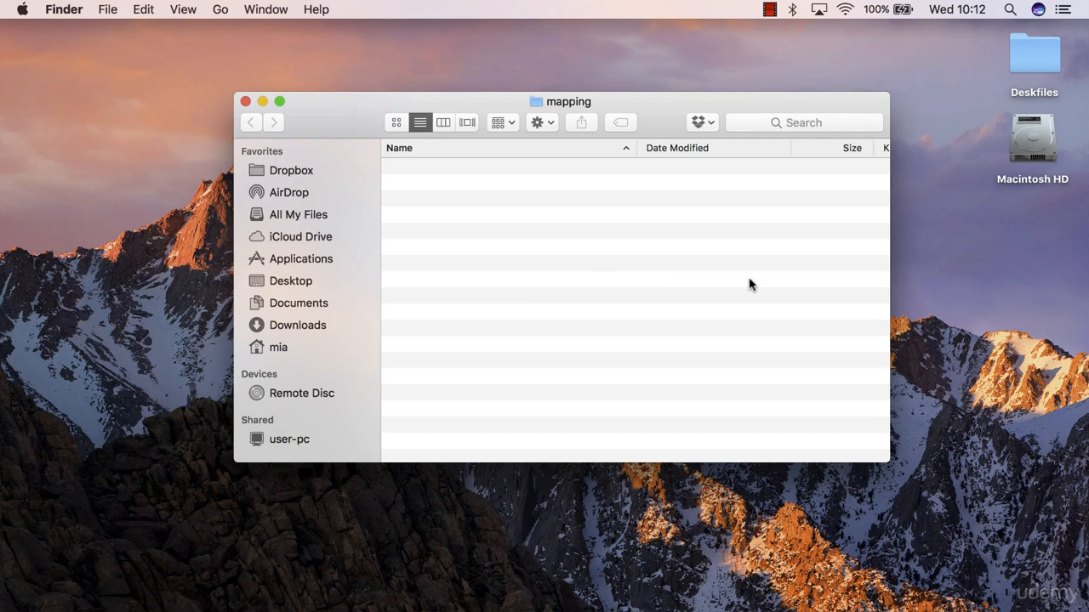
mouse_move(693, 261)
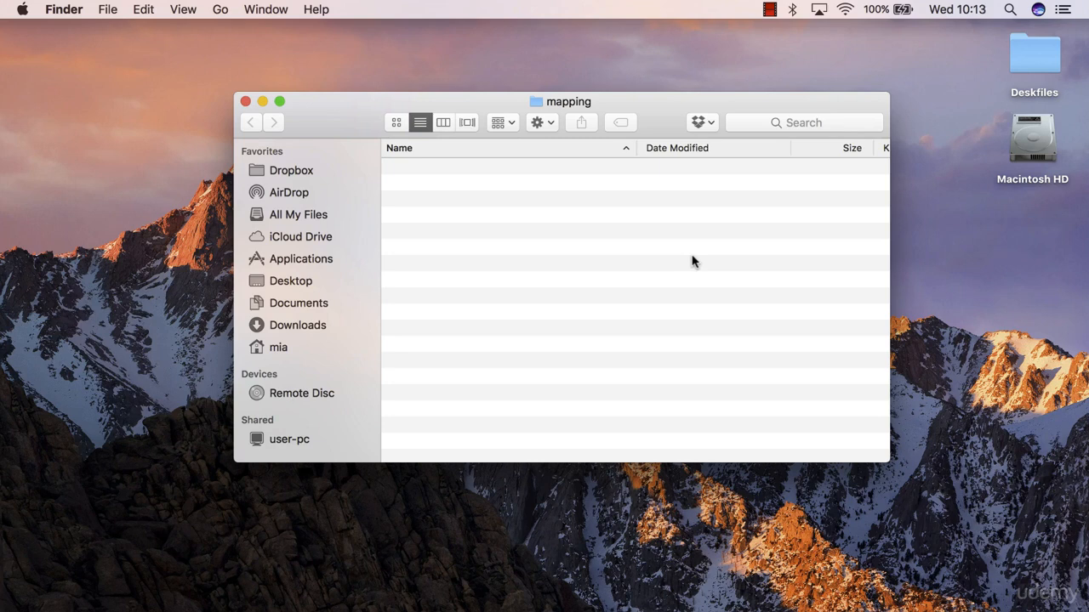
mouse_move(648, 234)
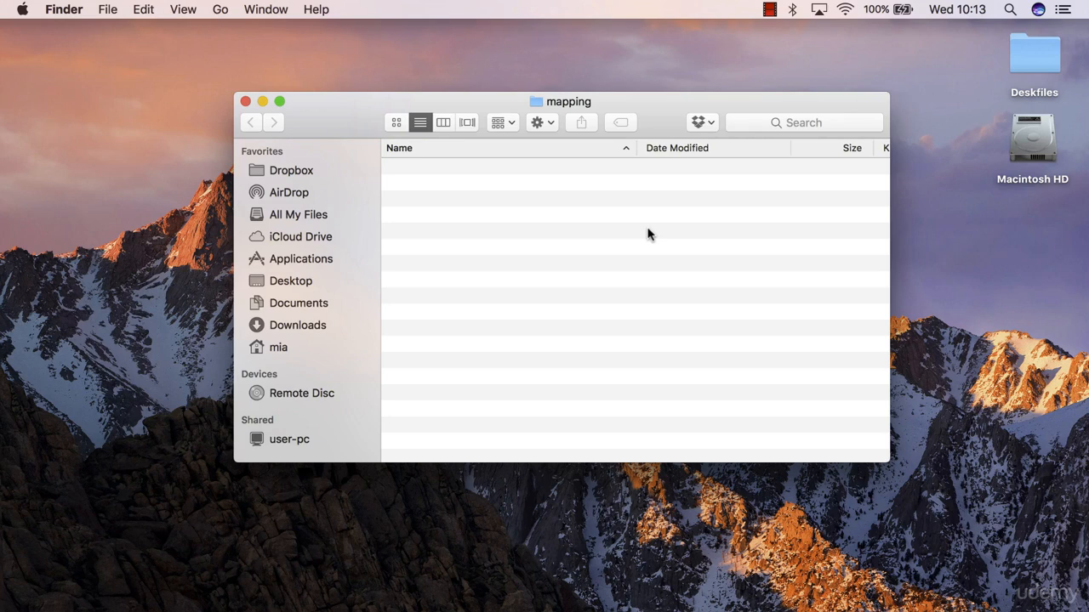
mouse_move(669, 254)
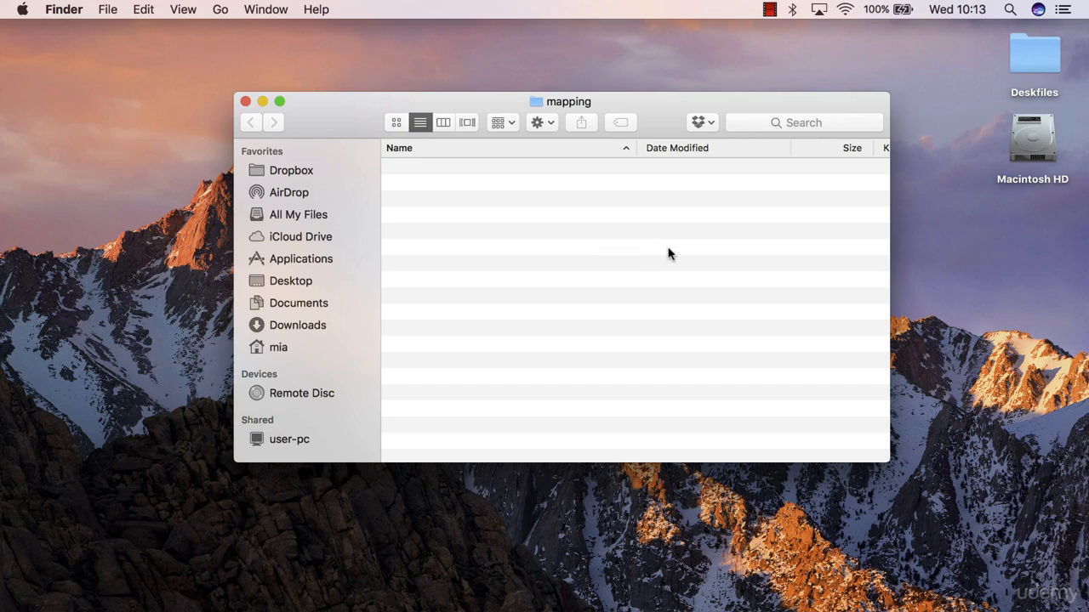
mouse_move(638, 245)
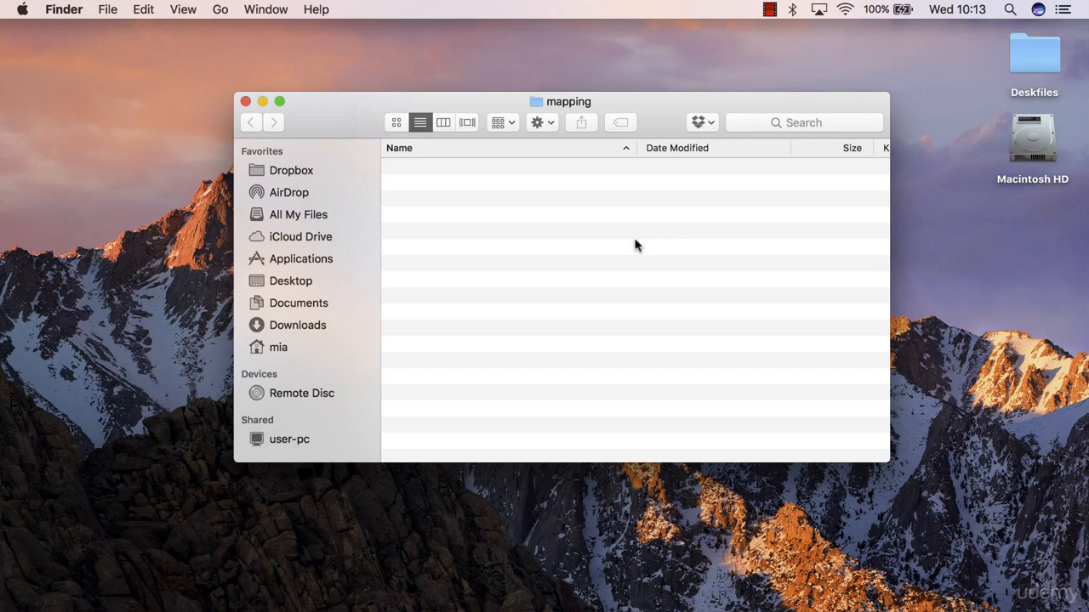
mouse_move(570, 186)
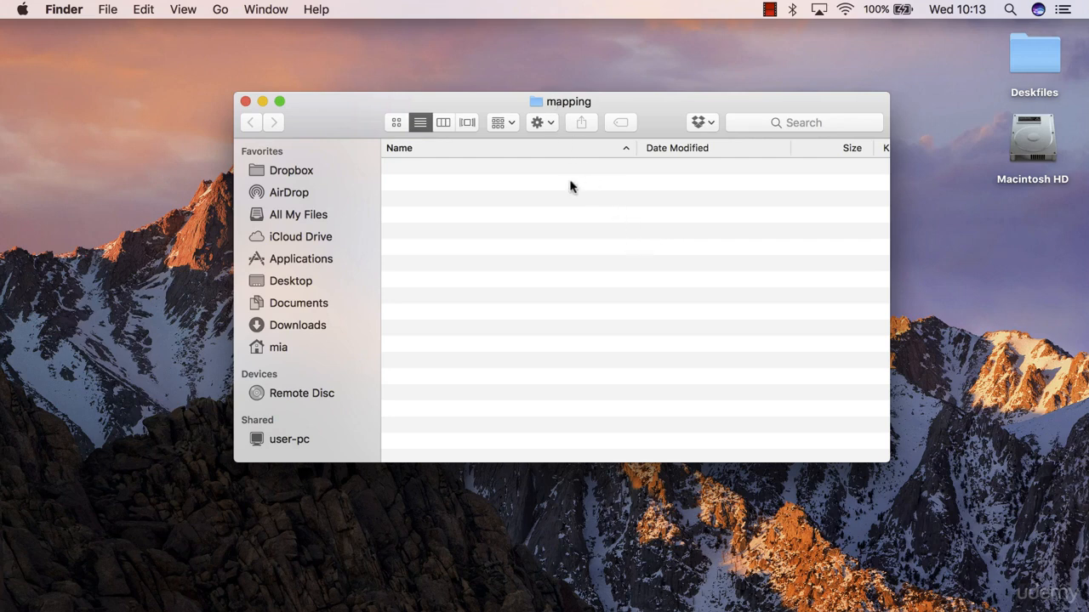
mouse_move(584, 220)
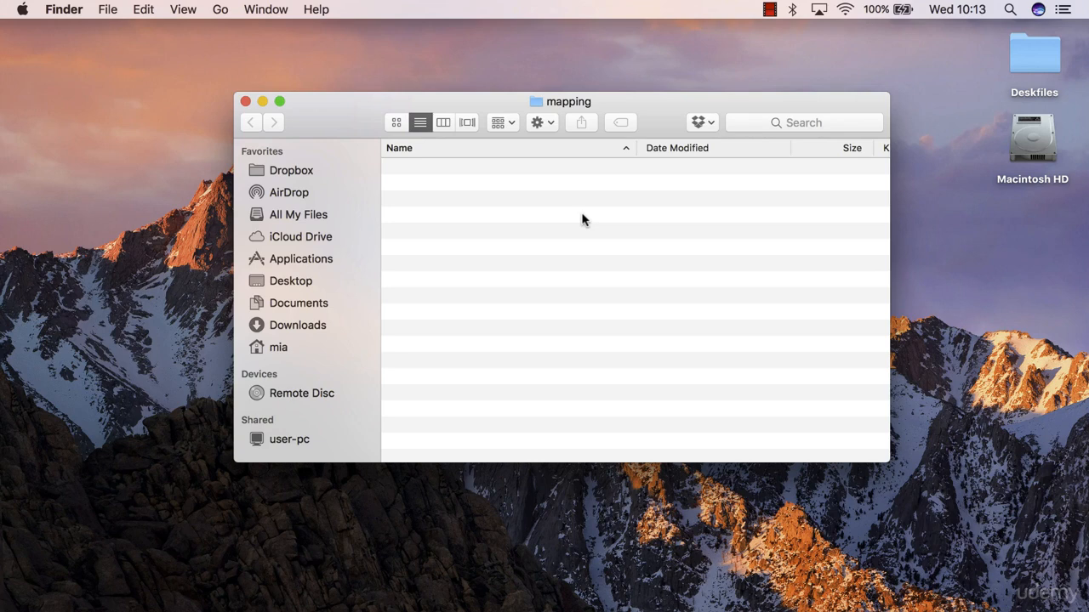
- Launch Atom, open pm1/mapping as the project in dev mode, and close dev tools and tabs
right_click(582, 219)
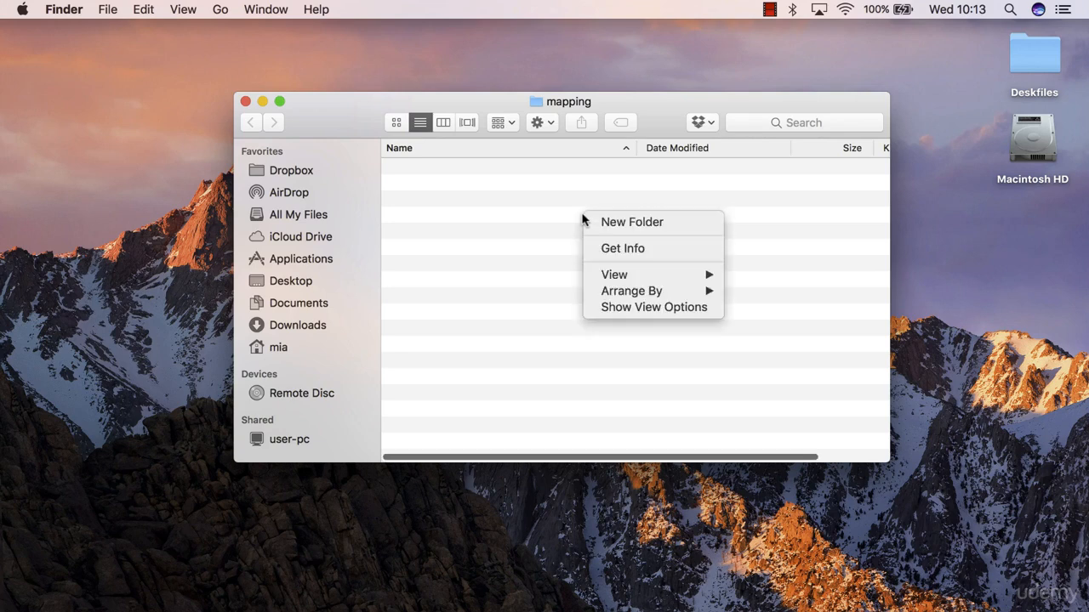
mouse_move(527, 262)
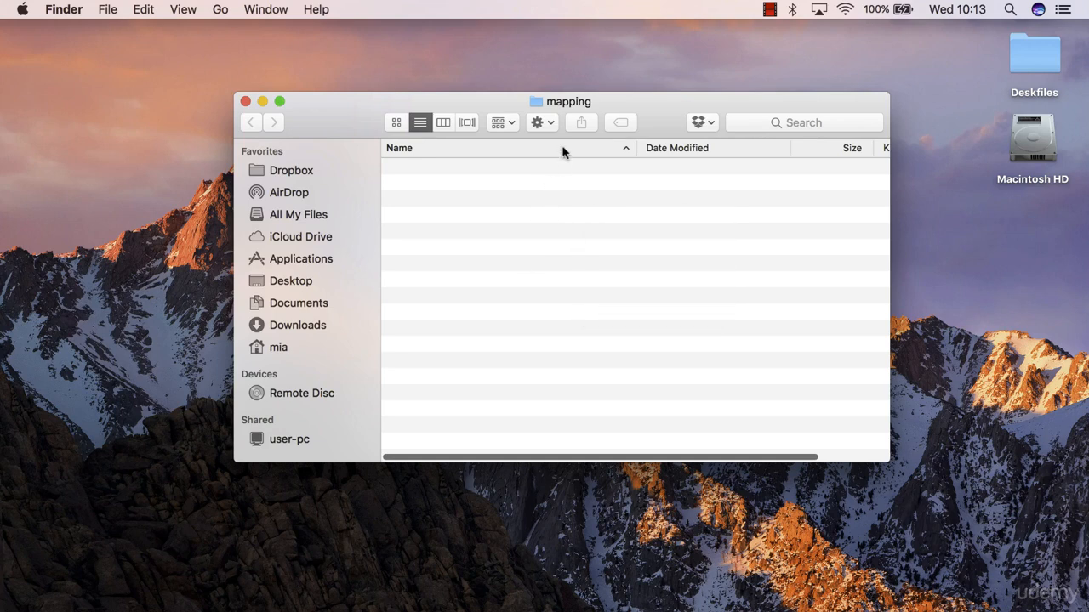
mouse_move(557, 228)
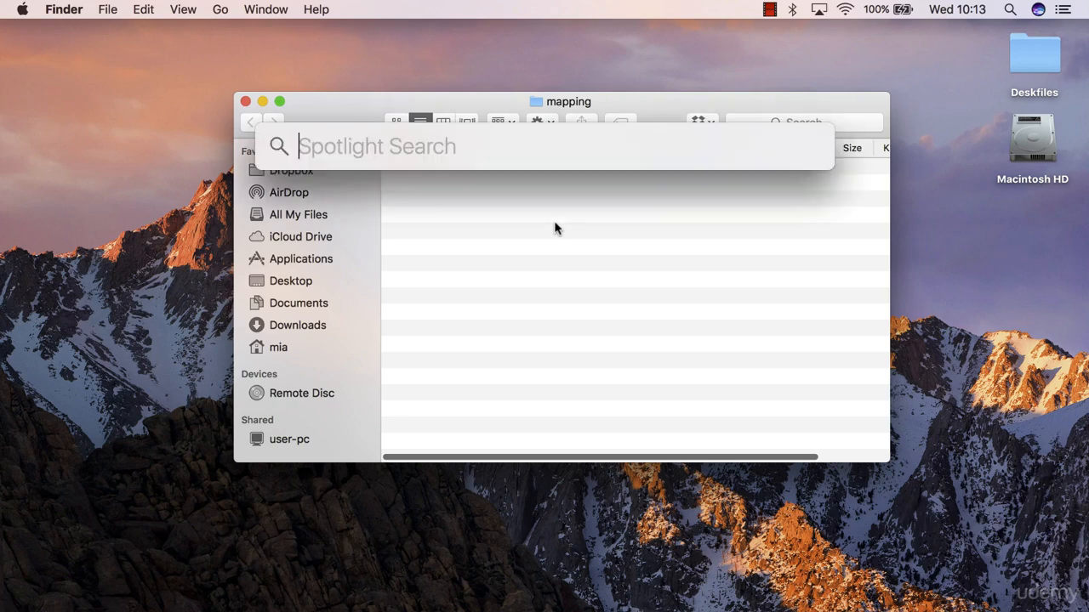
type("atom")
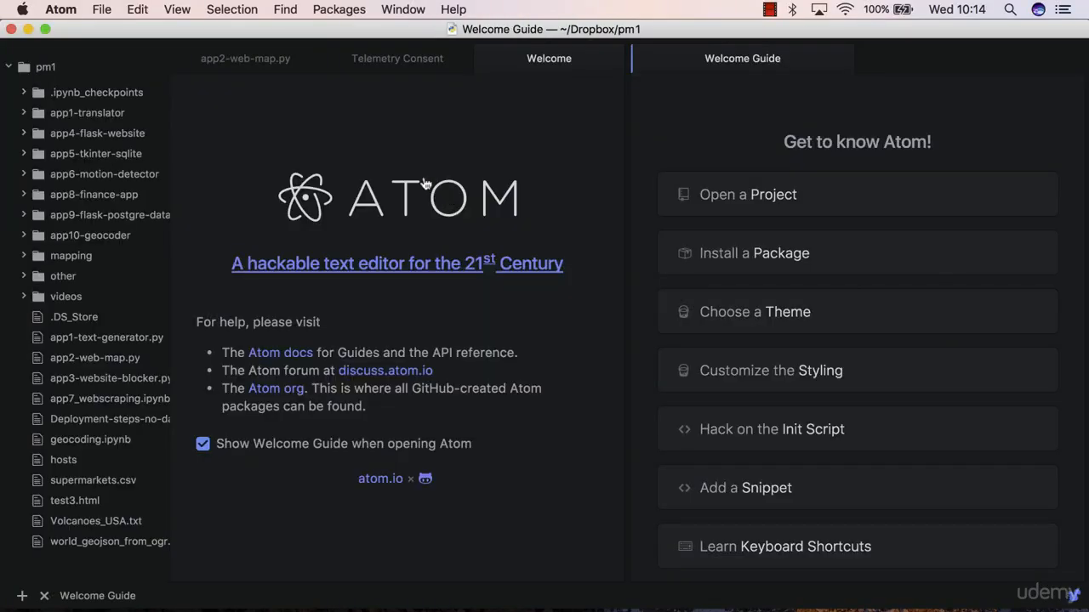
left_click(177, 9)
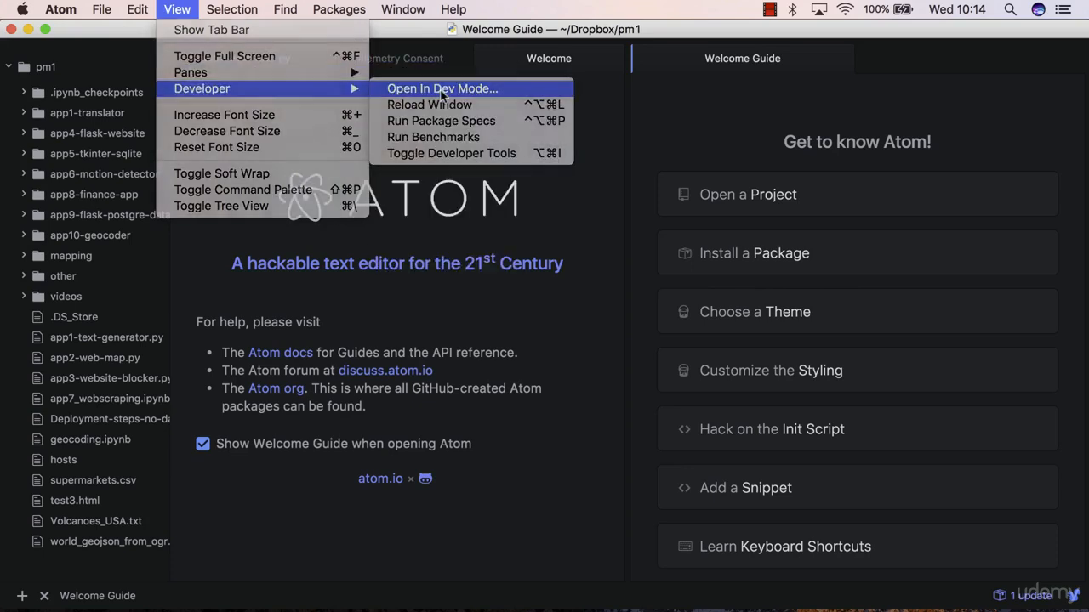
left_click(441, 89)
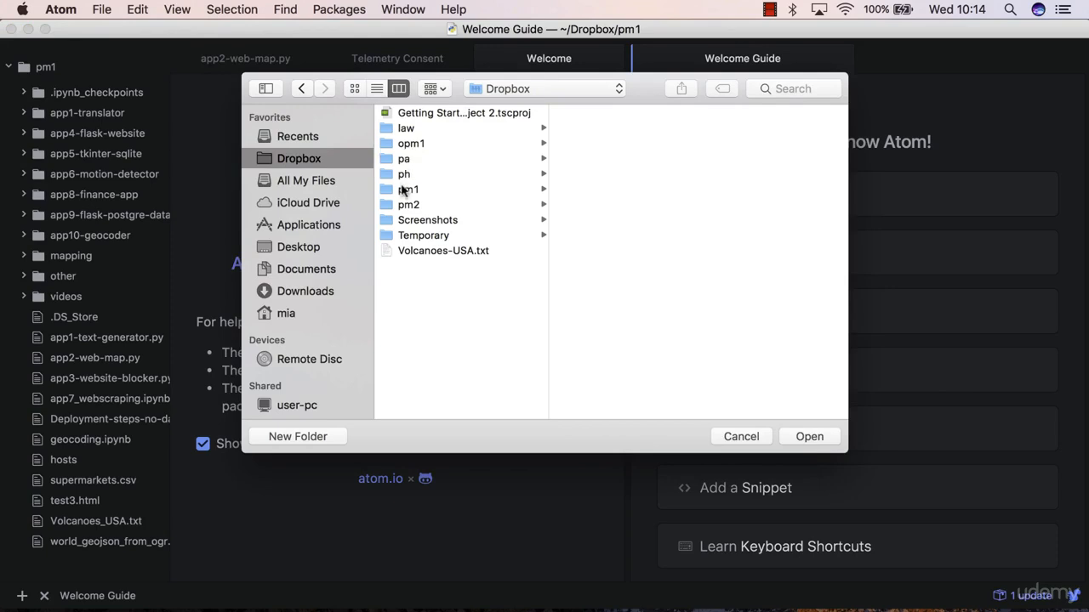
left_click(407, 189)
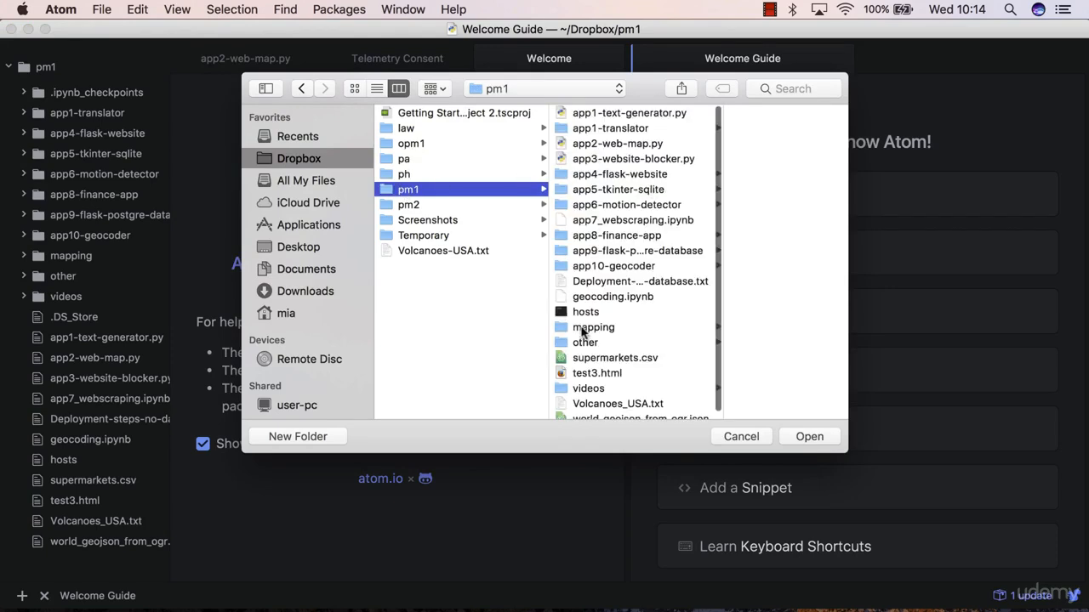
left_click(740, 436)
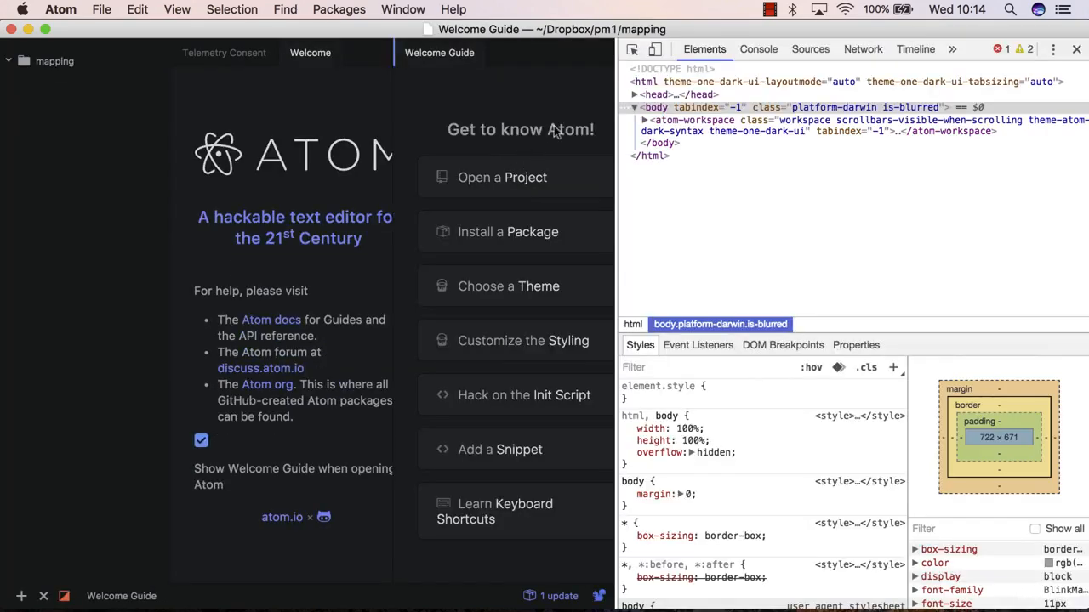
left_click(1076, 49)
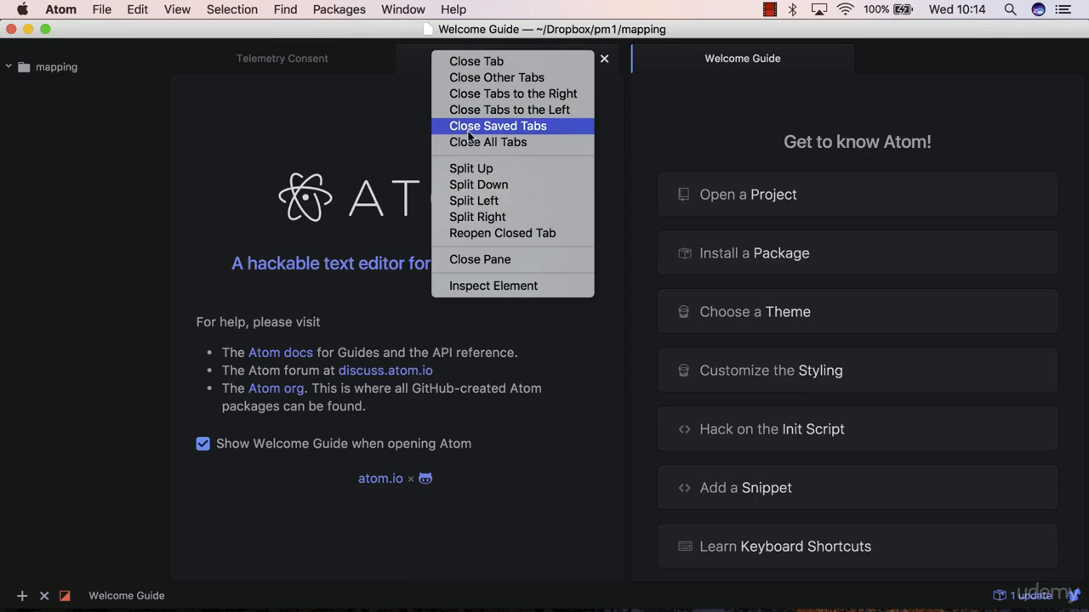
left_click(498, 126)
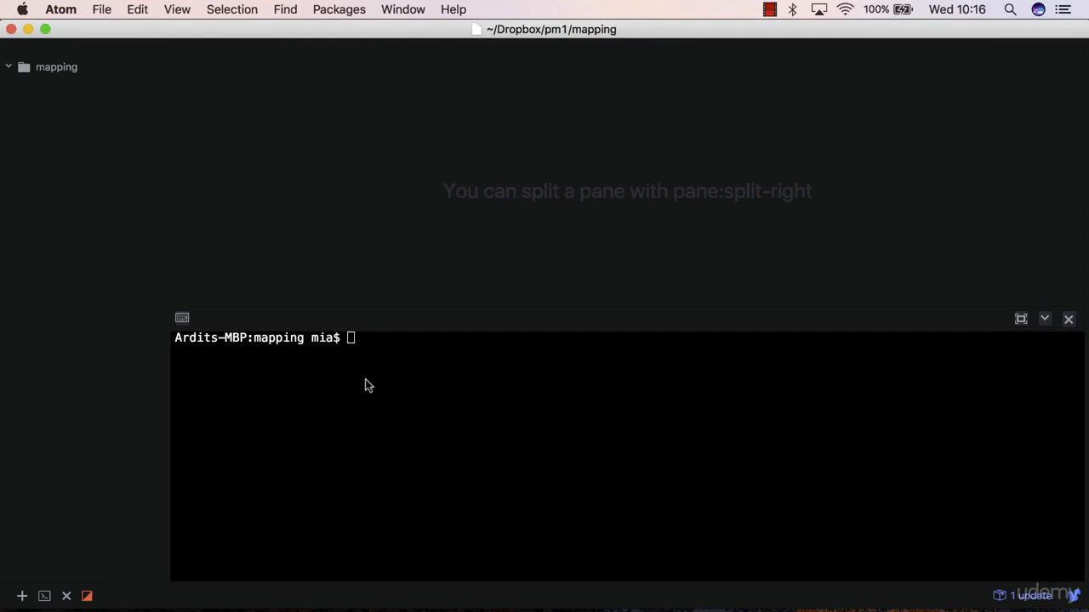
- Install folium from the terminal with pip3 install folium
type("pip")
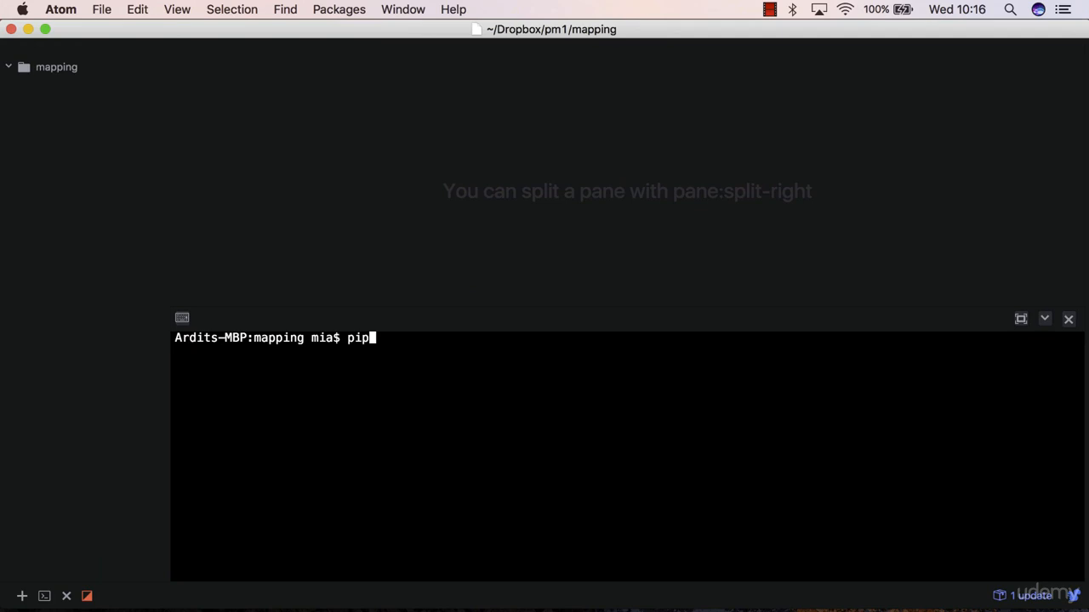
type("install")
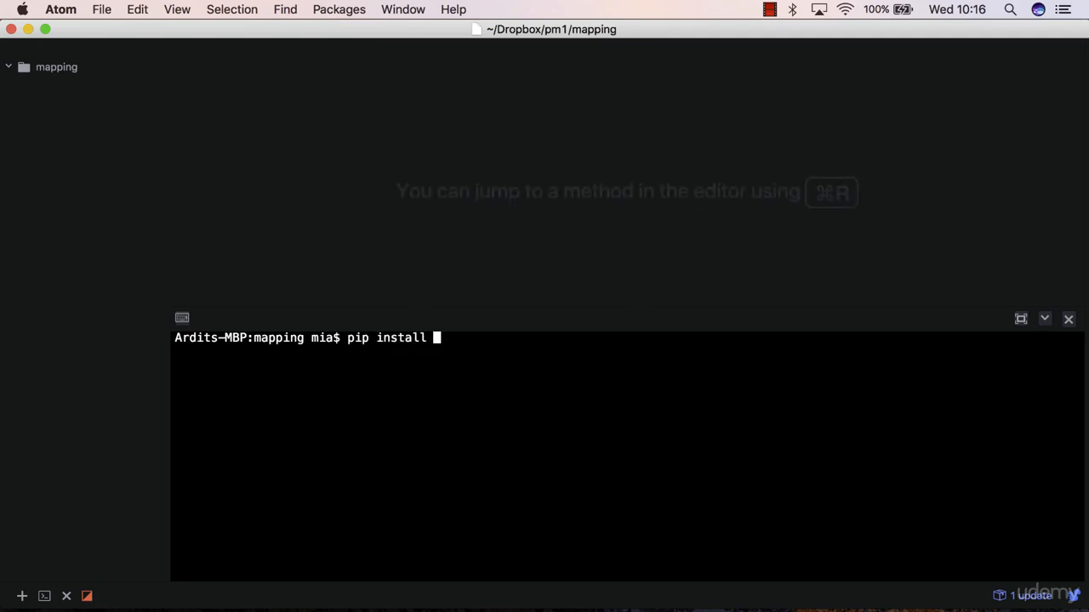
type("folium")
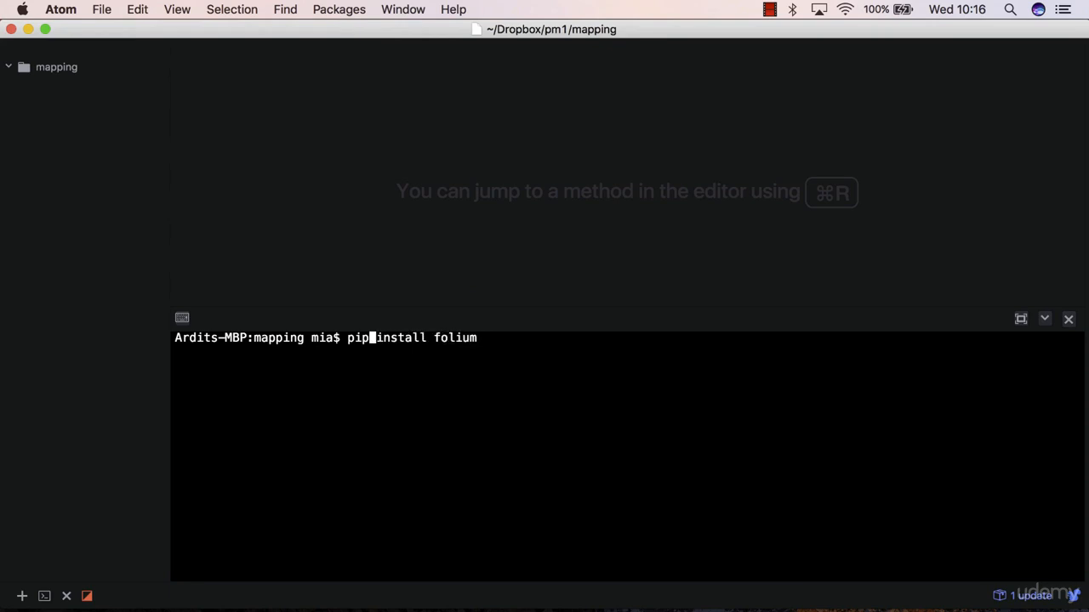
type("3")
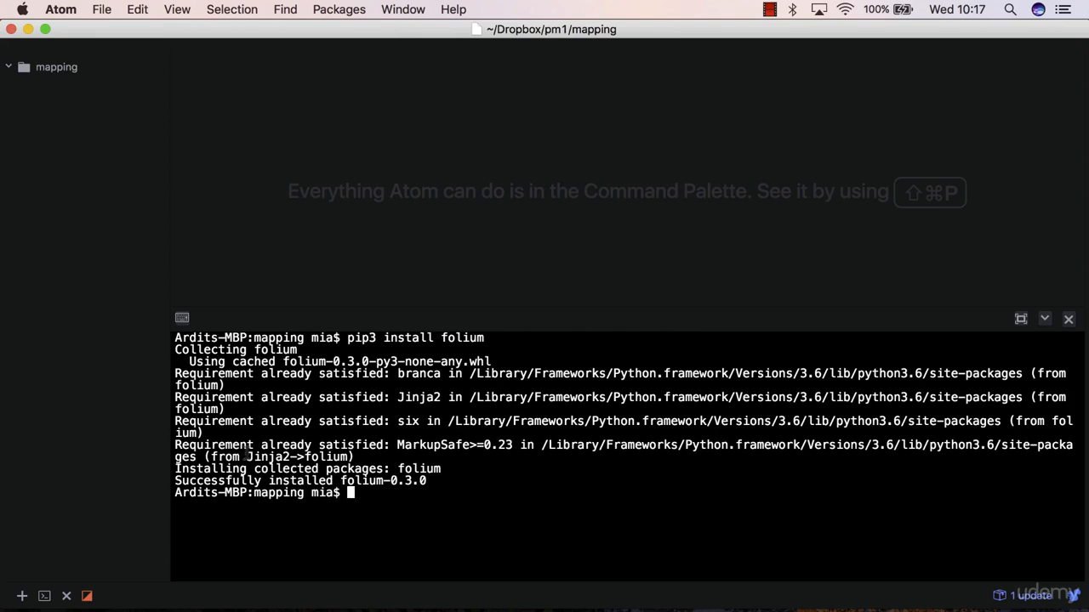
- Discard a half-typed pip3 install jinja command and start the Python 3 interactive shell
double_click(267, 456)
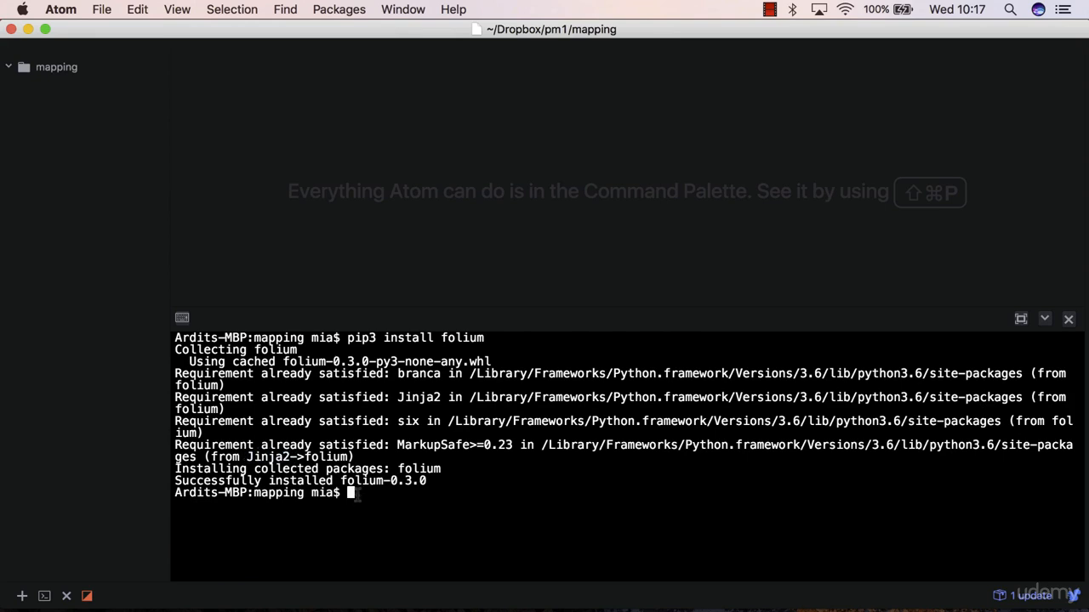
type("pip3 i")
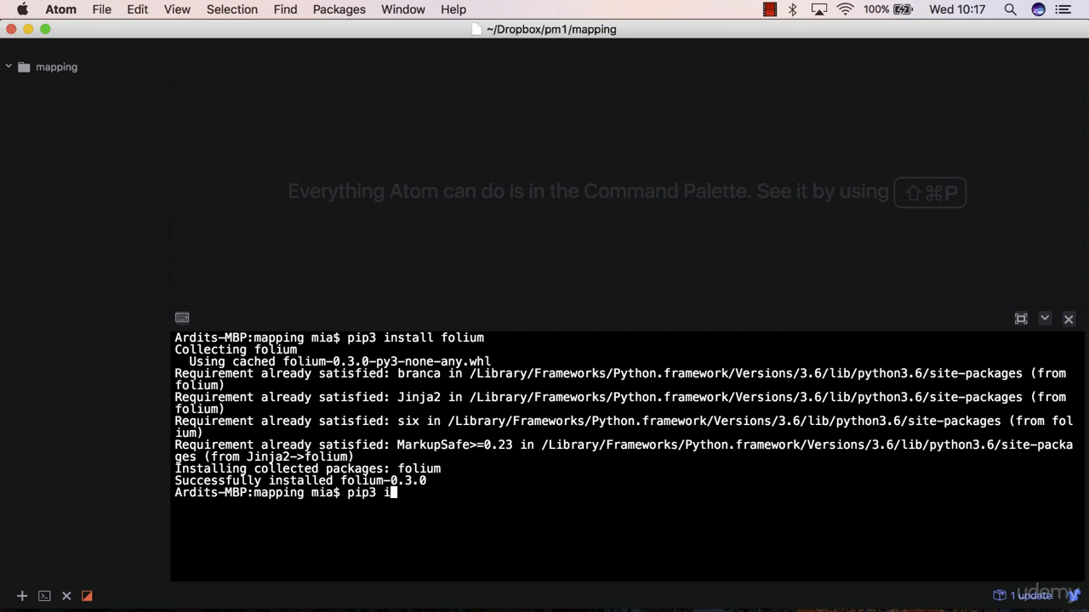
type("nstall jinja")
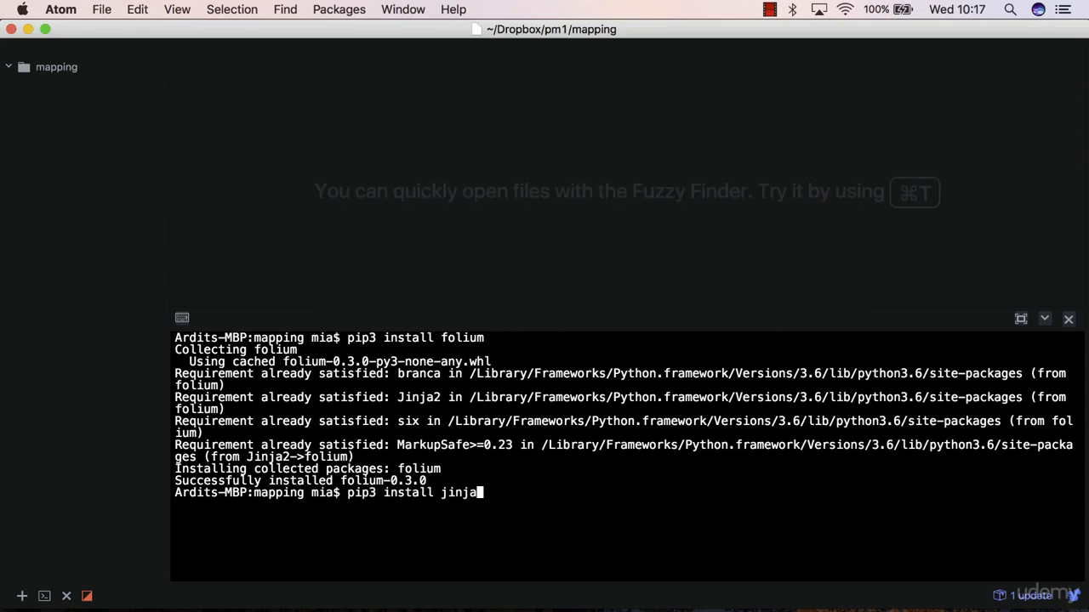
key("Backspace")
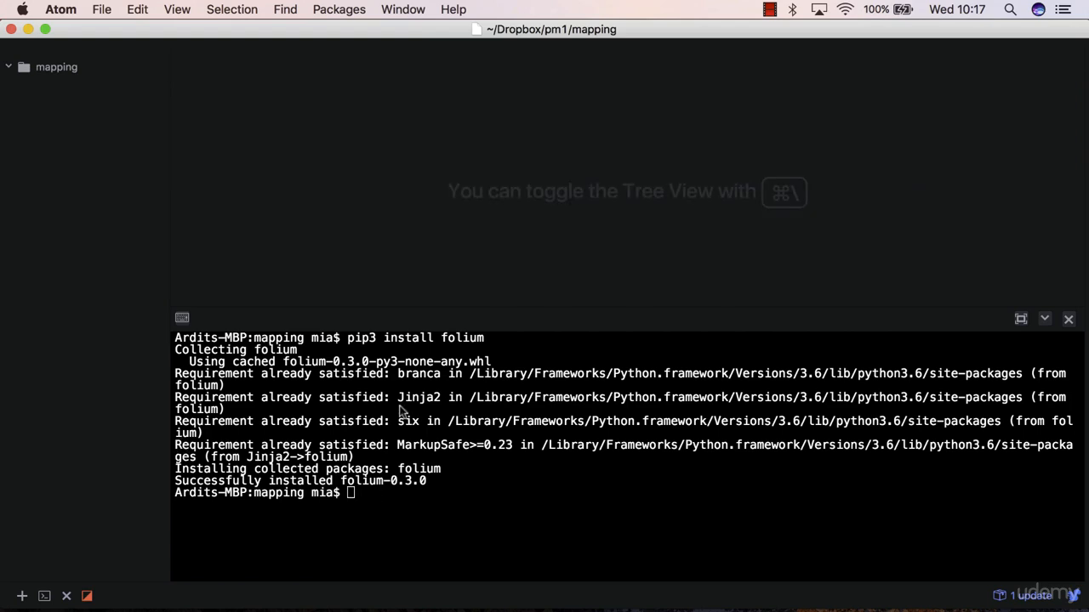
type("python3")
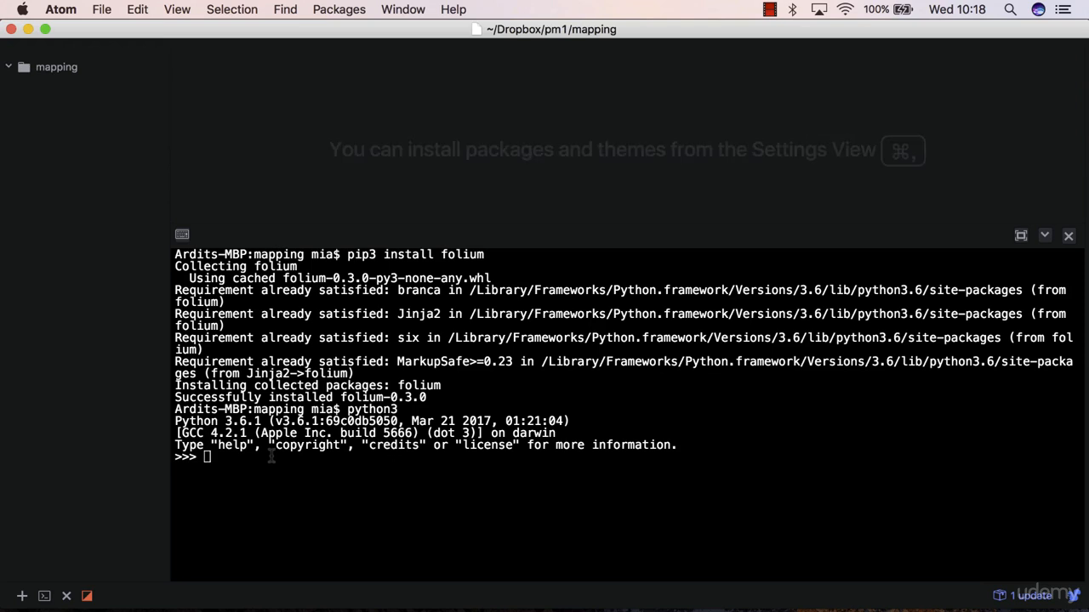
mouse_move(234, 457)
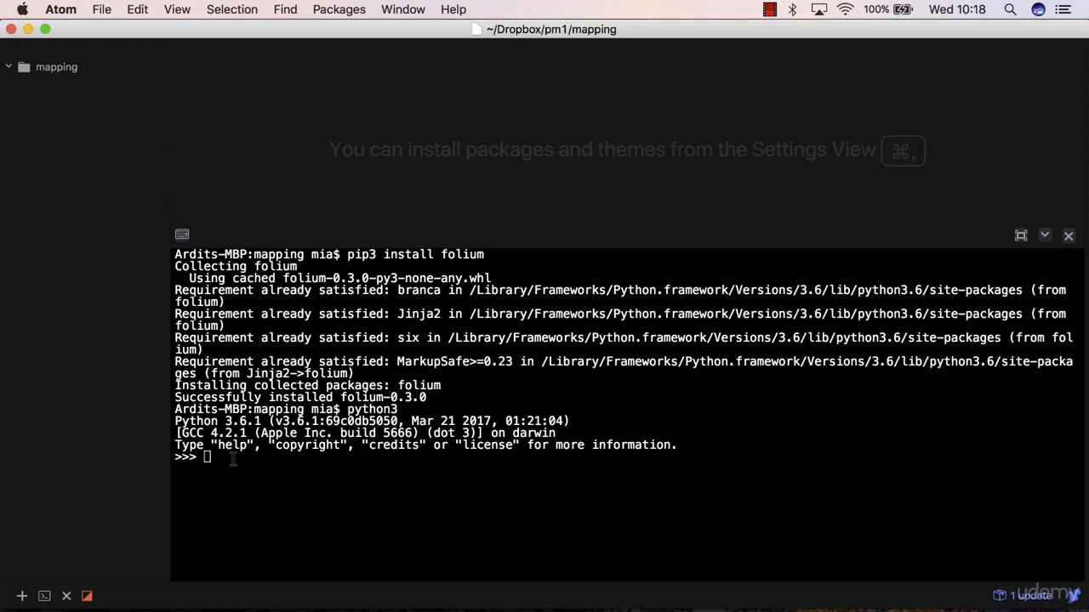
- Import folium at the python3 prompt and begin typing map = folium.Map
type("import foliu")
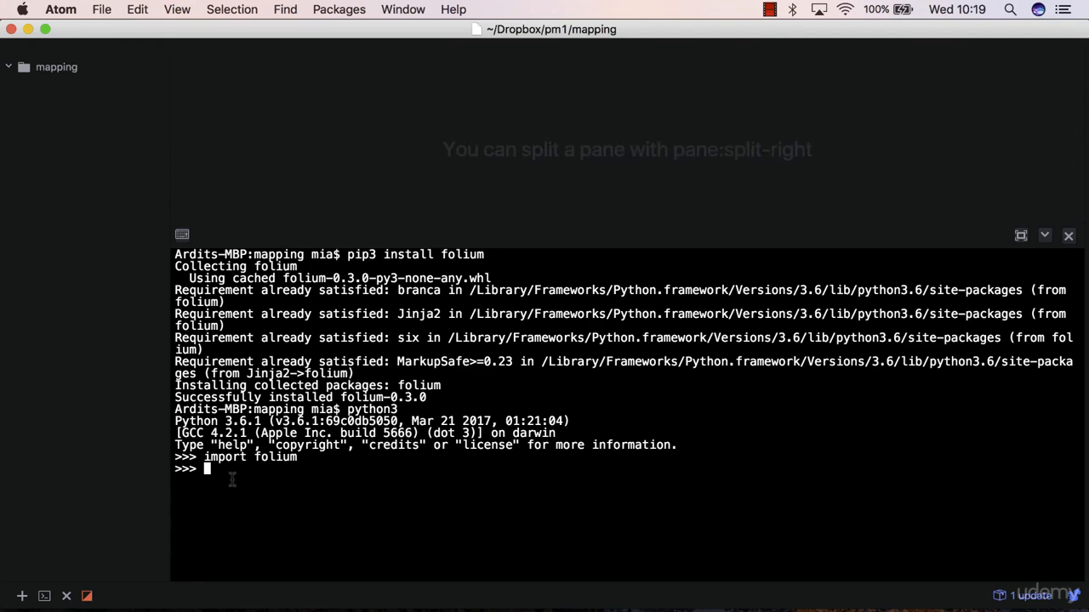
type("ma")
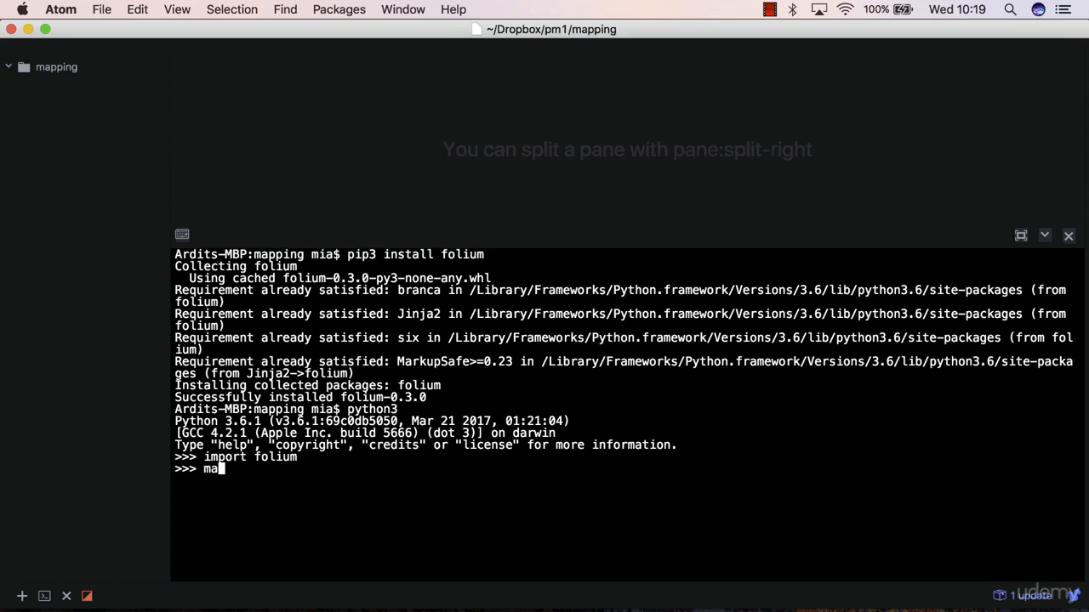
type("p")
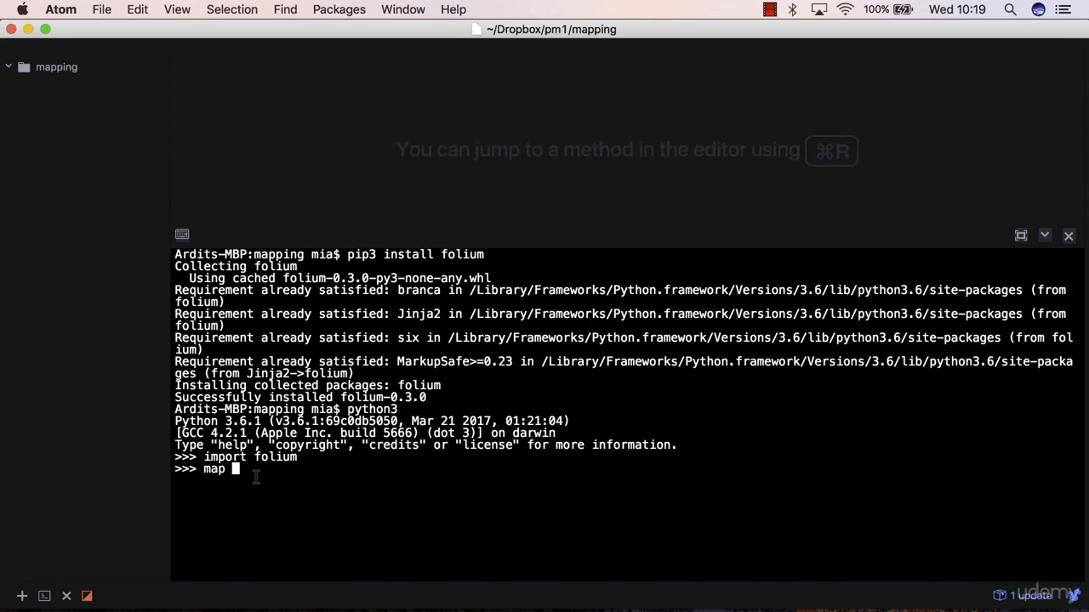
type("= fo")
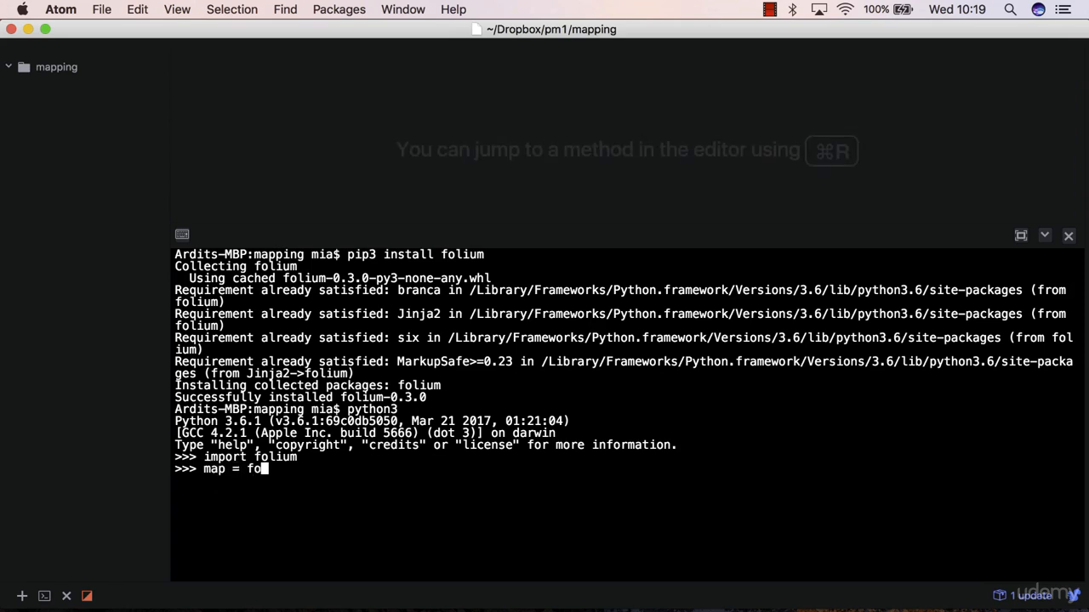
type("lium.Map")
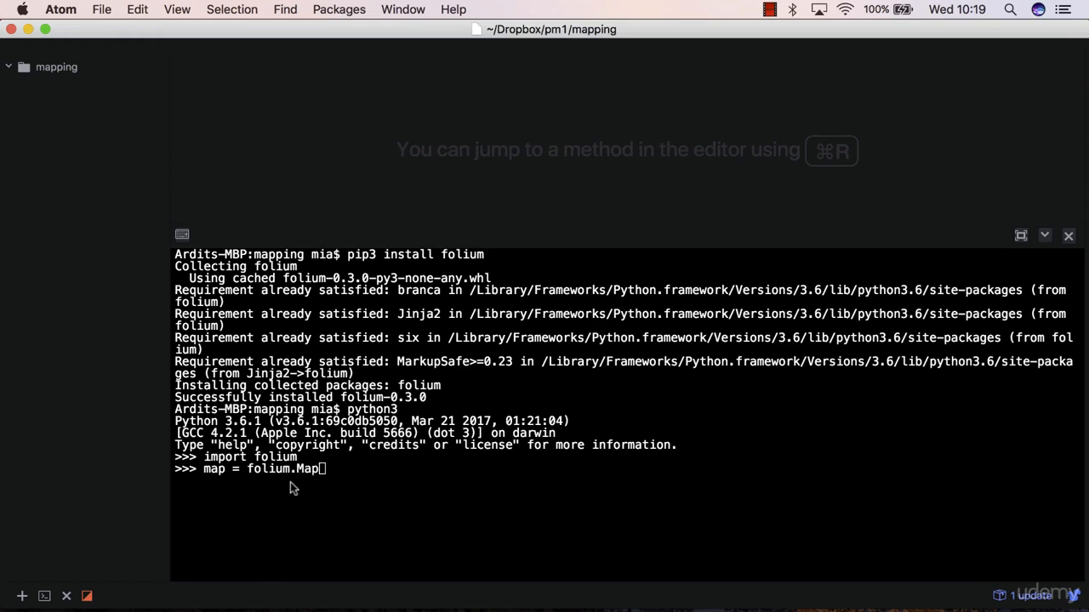
double_click(309, 469)
type("dir")
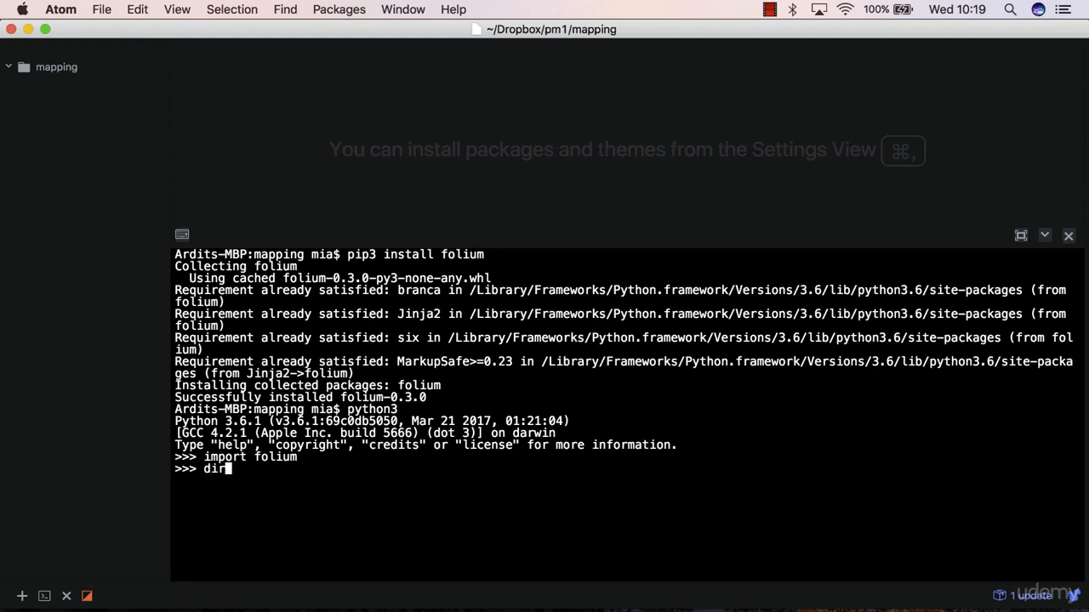
- Run dir(folium) to list its contents, then display help(folium.Map)
type("(folium")
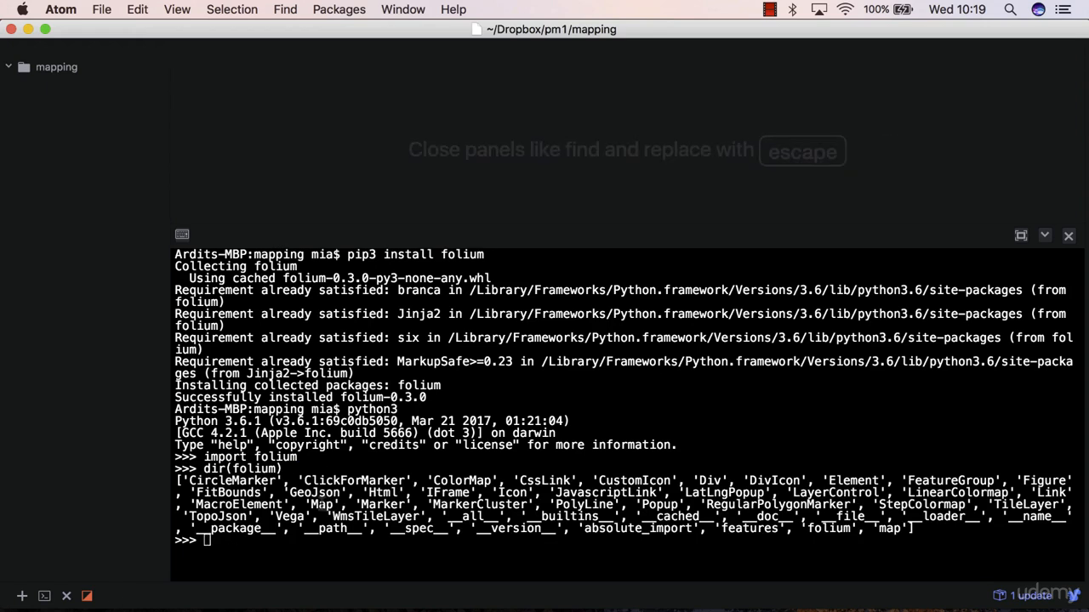
double_click(323, 504)
type("h")
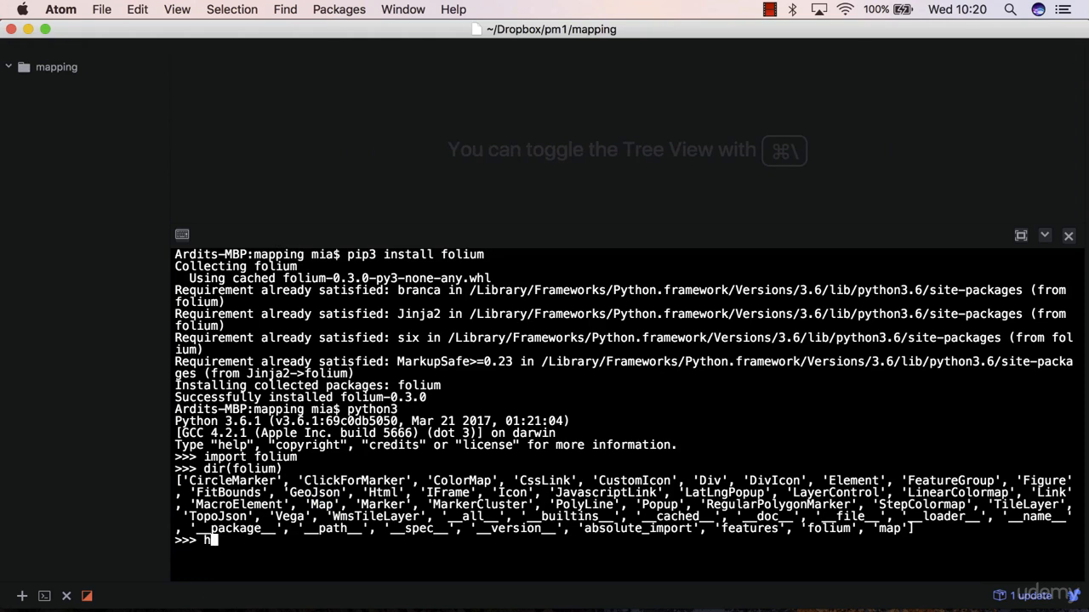
type("elp(")
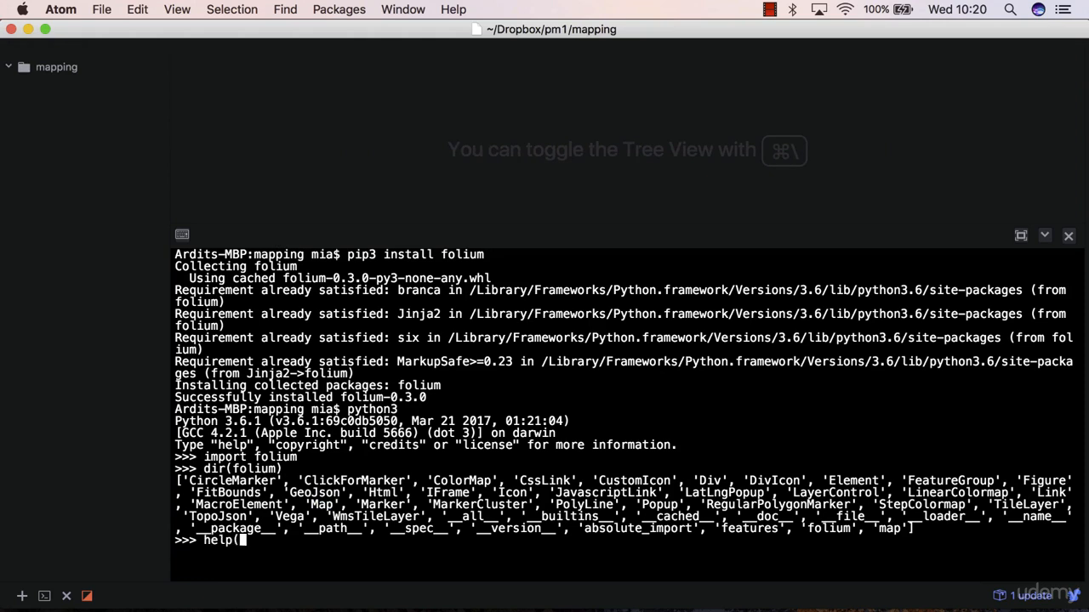
type("folium.Ma")
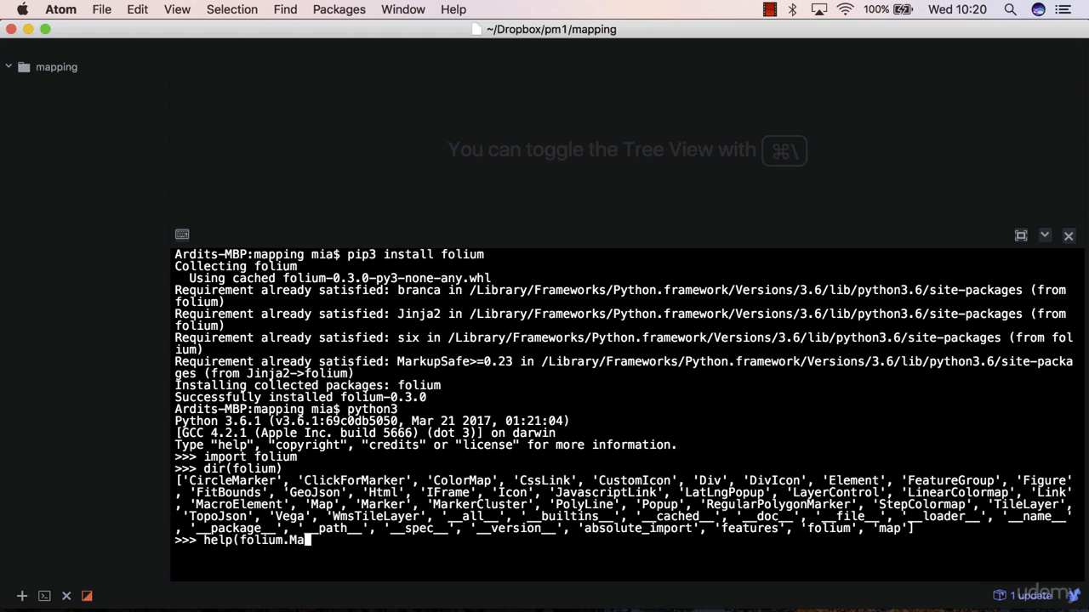
key("enter")
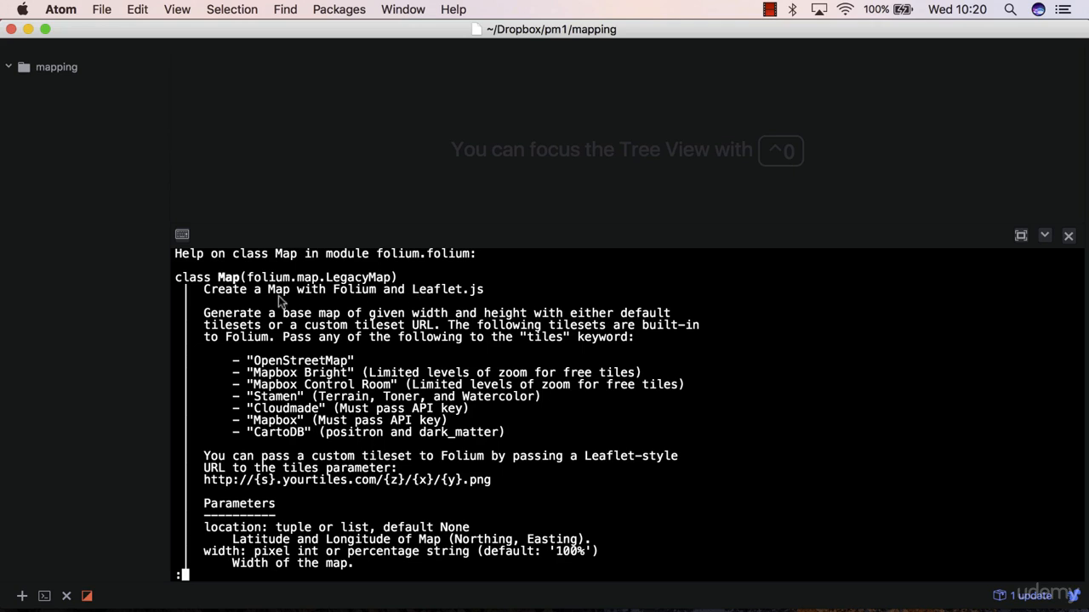
mouse_move(480, 293)
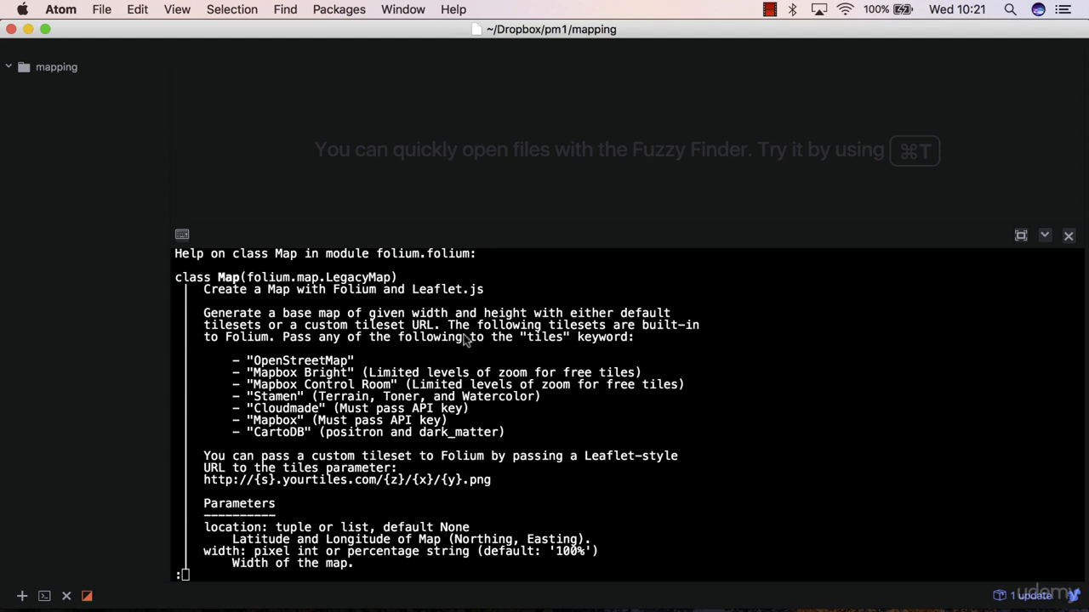
mouse_move(465, 338)
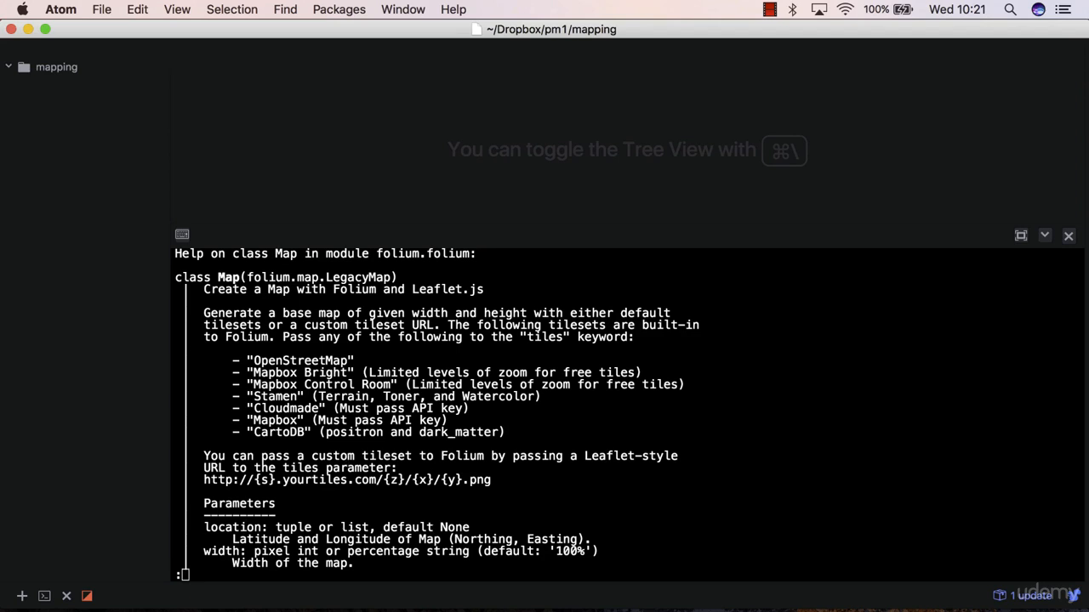
- Read the folium.Map help, highlighting location, width, height and tiles, then quit help
scroll("down", 3)
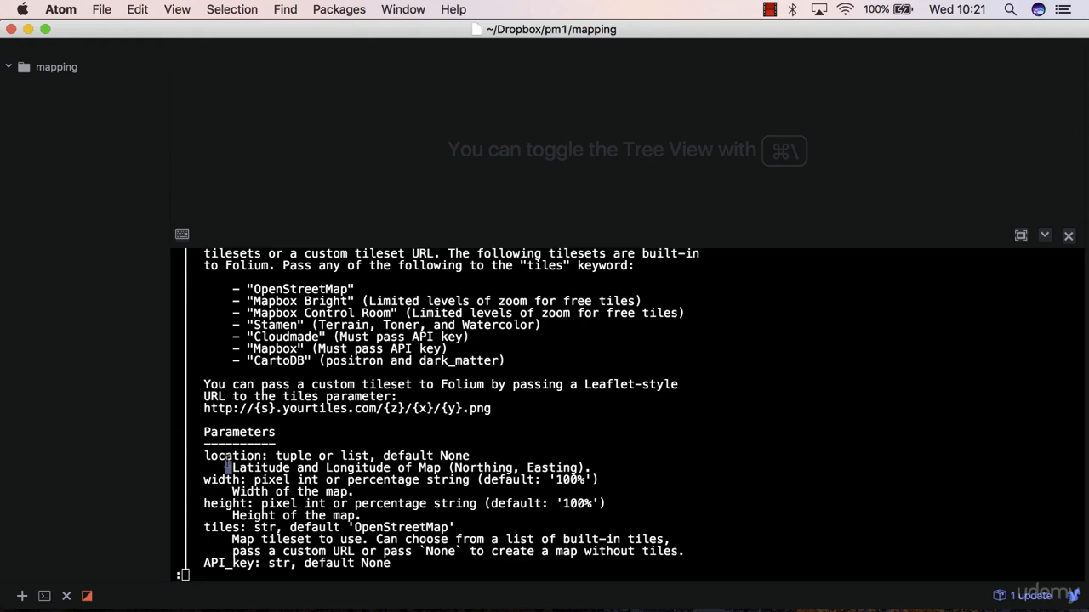
double_click(232, 456)
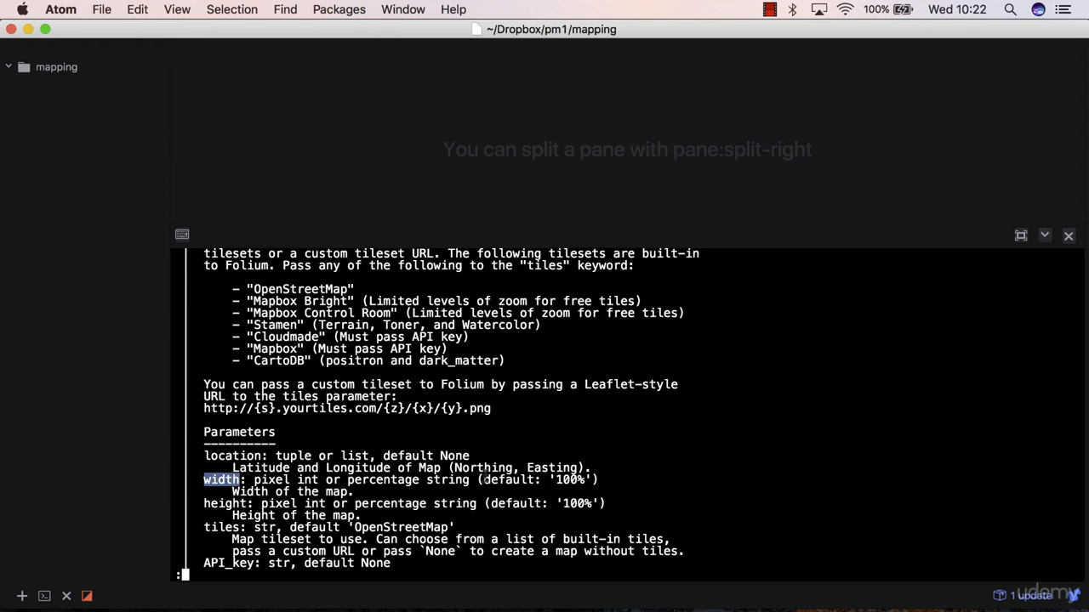
double_click(573, 479)
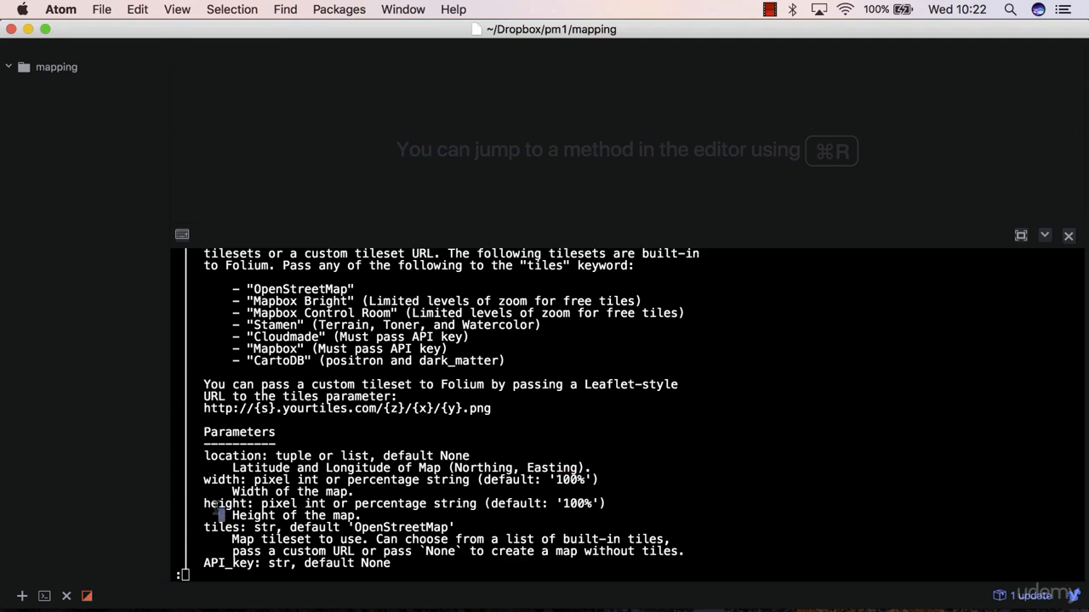
double_click(221, 527)
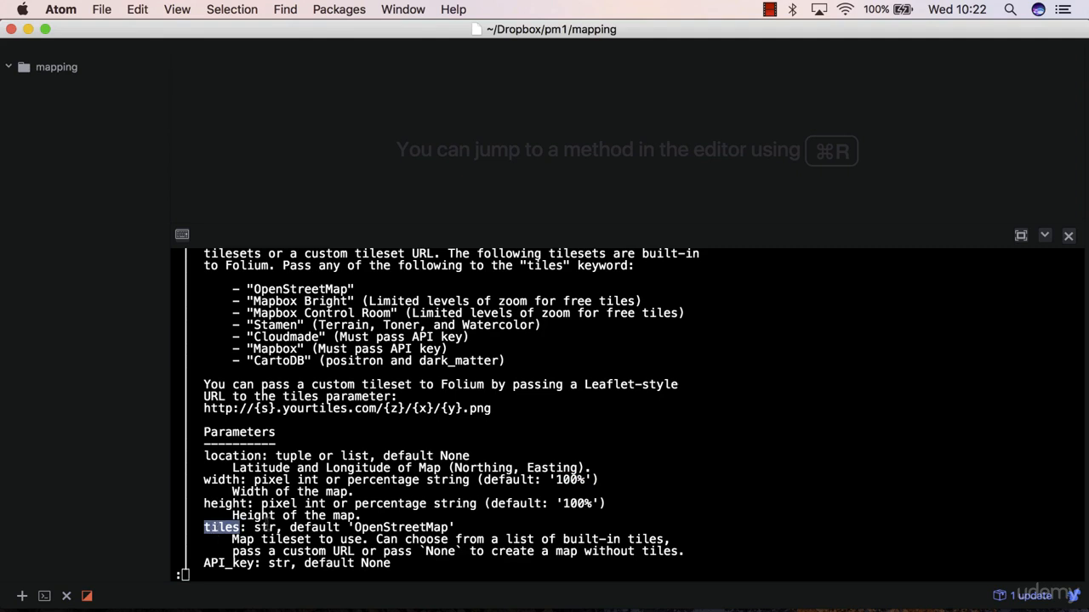
double_click(401, 528)
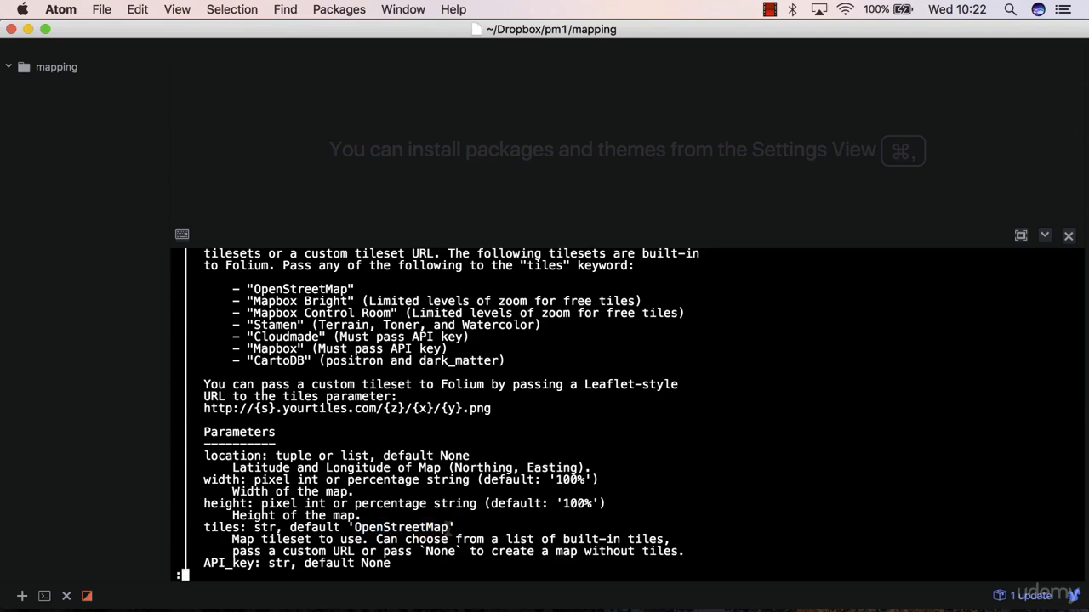
scroll("down", 3)
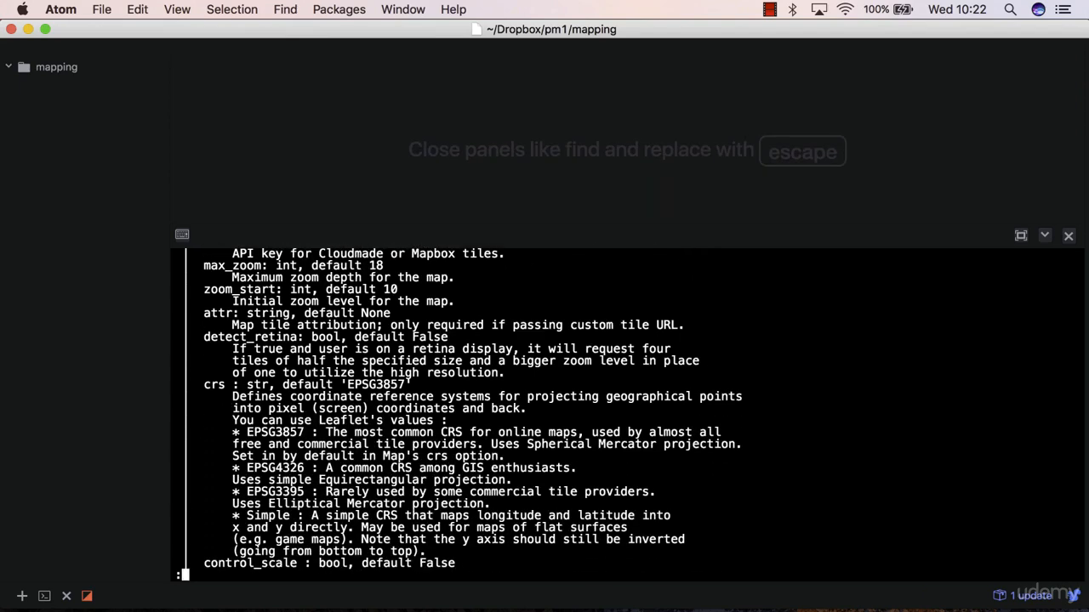
scroll("down", 3)
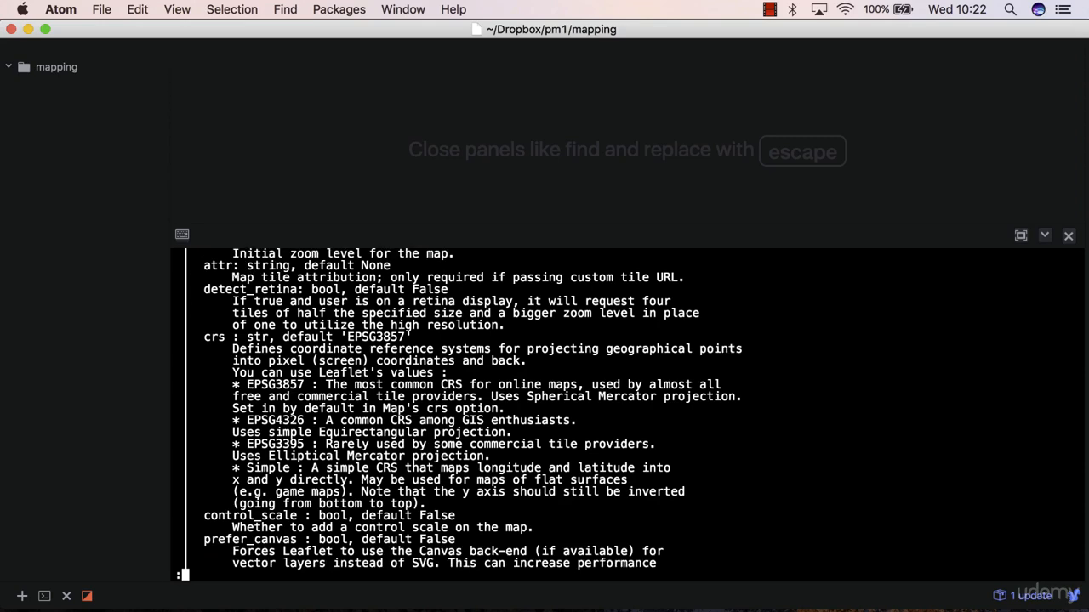
scroll("down", 3)
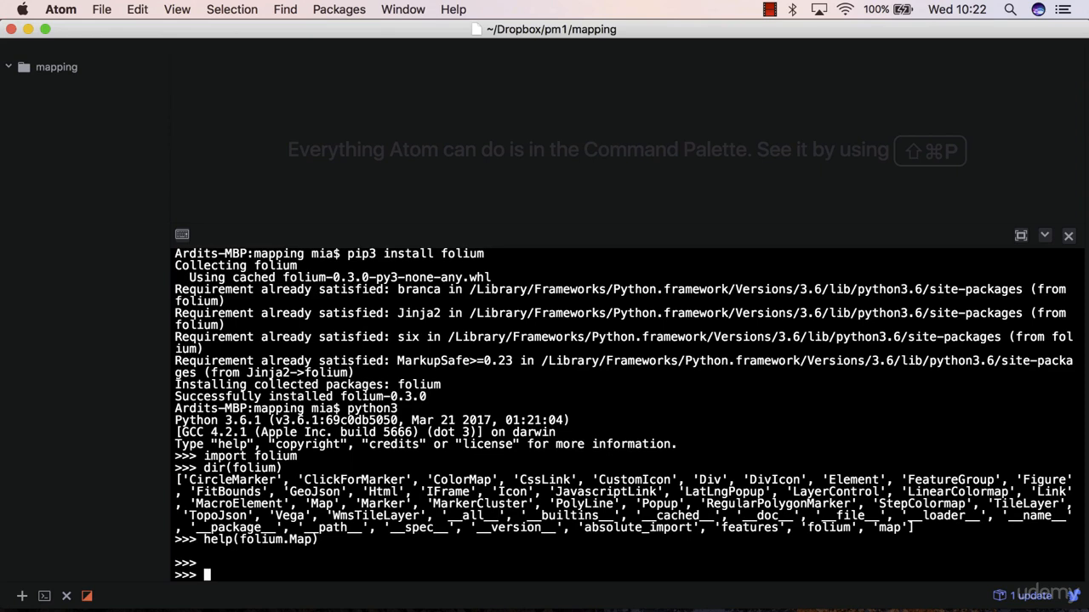
- Run map = folium.Map(location=[80, -100]) at the Python prompt
type("ap =")
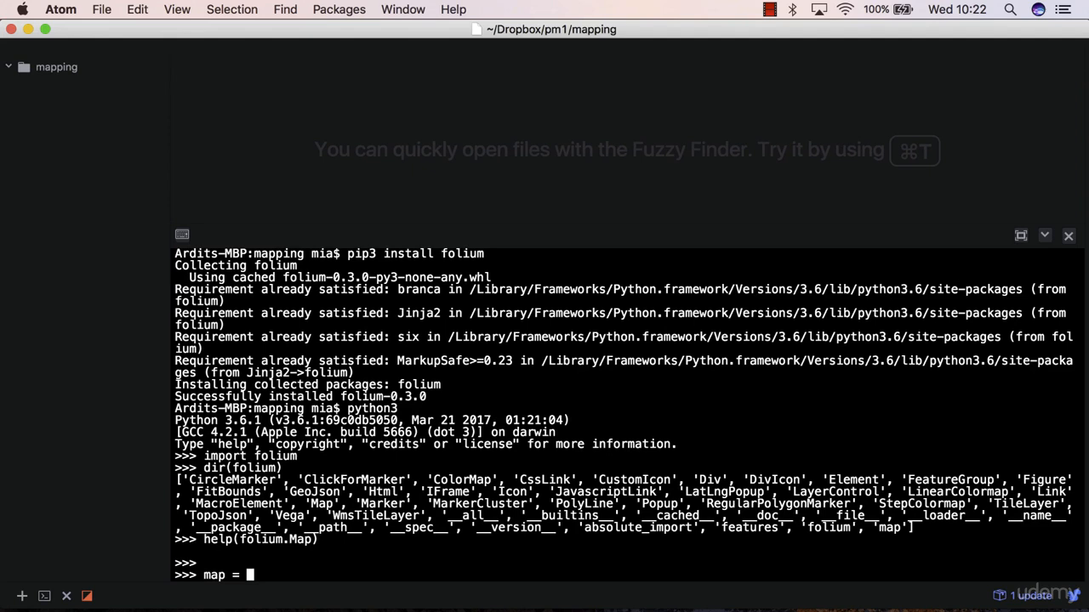
type("folium.Map")
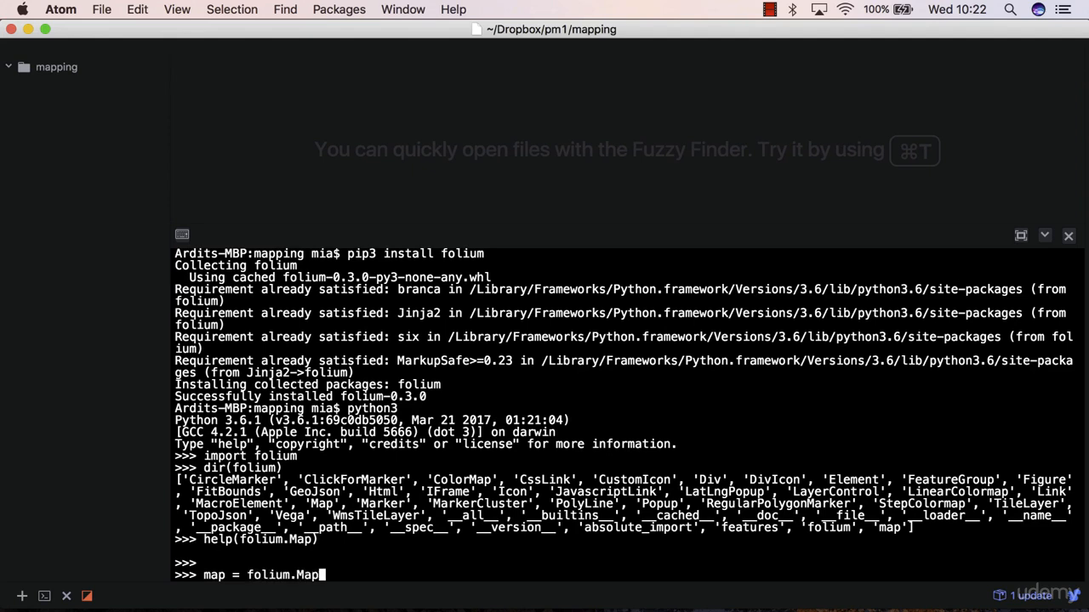
type("(")
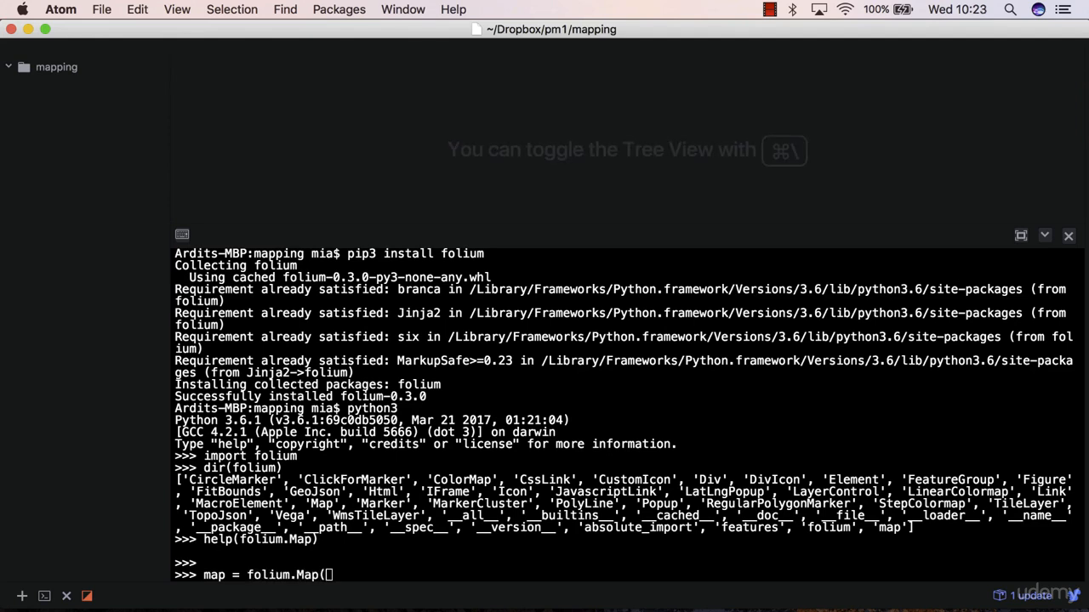
type("location")
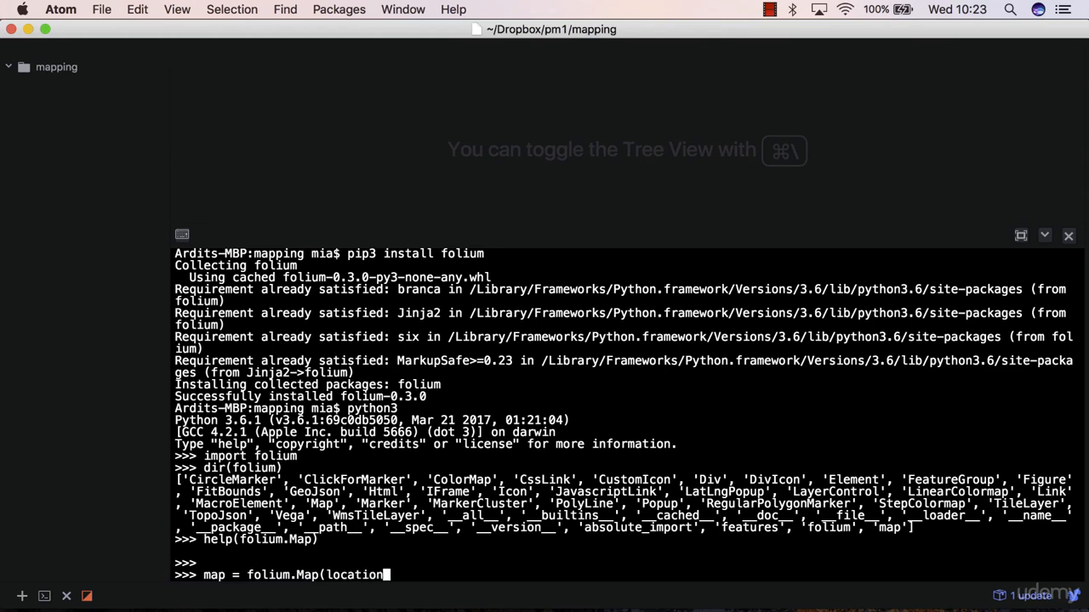
type("=[")
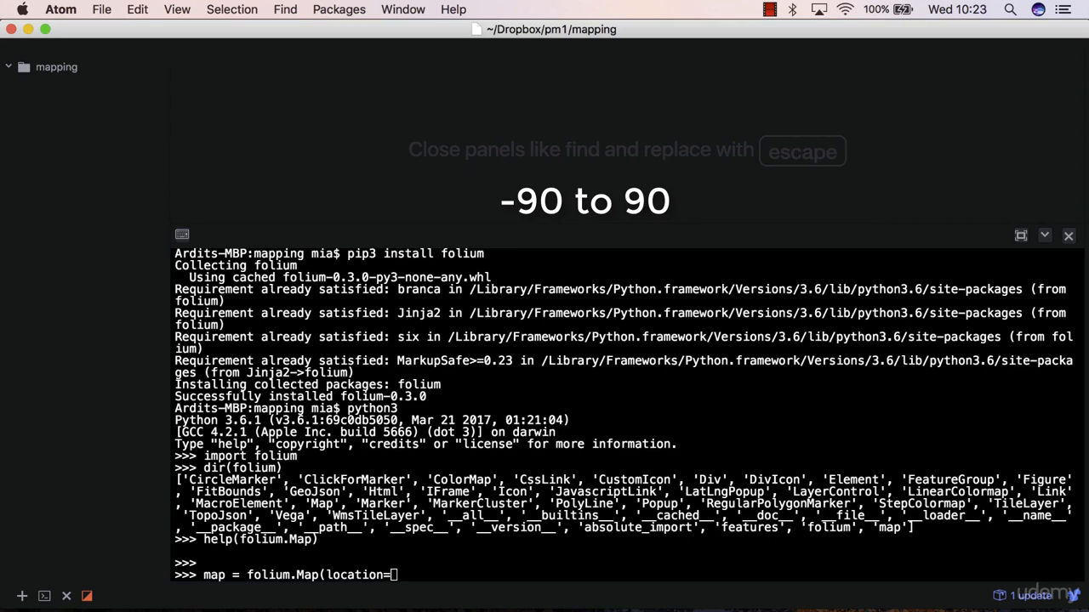
type("8")
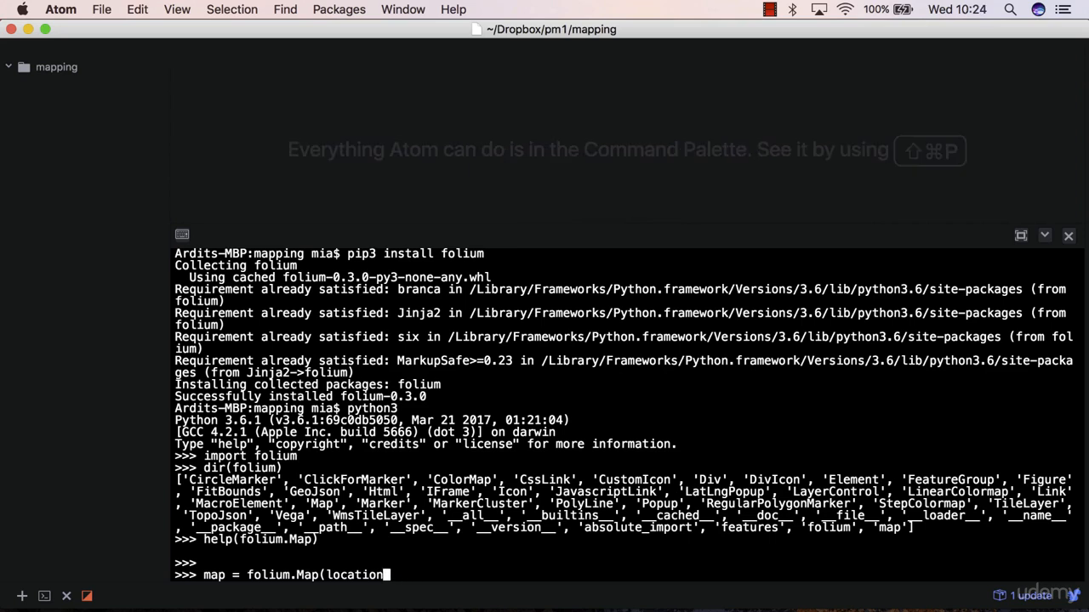
type("=[")
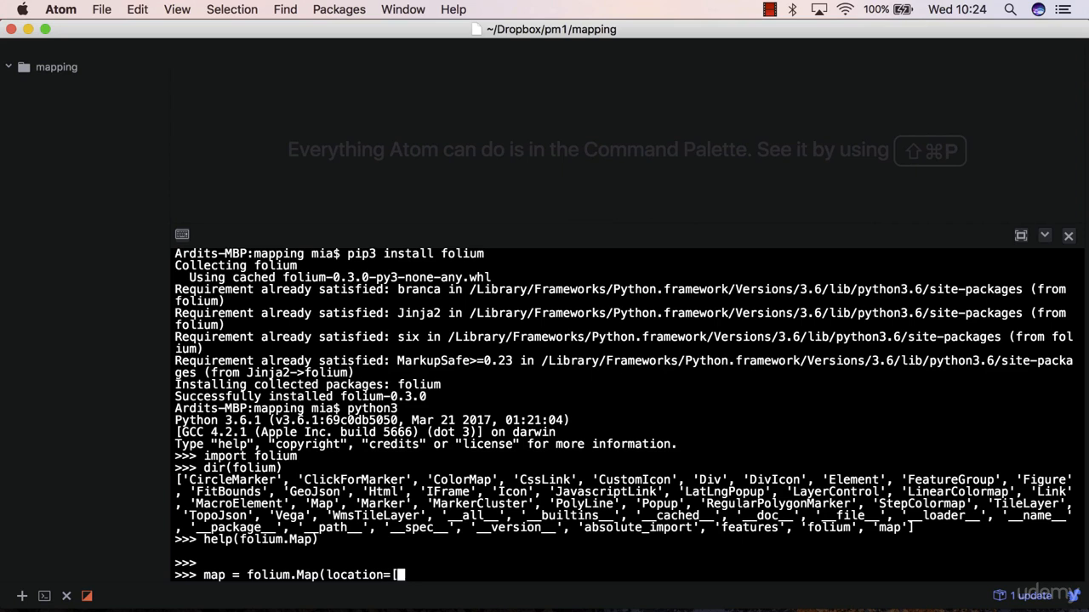
type("80,")
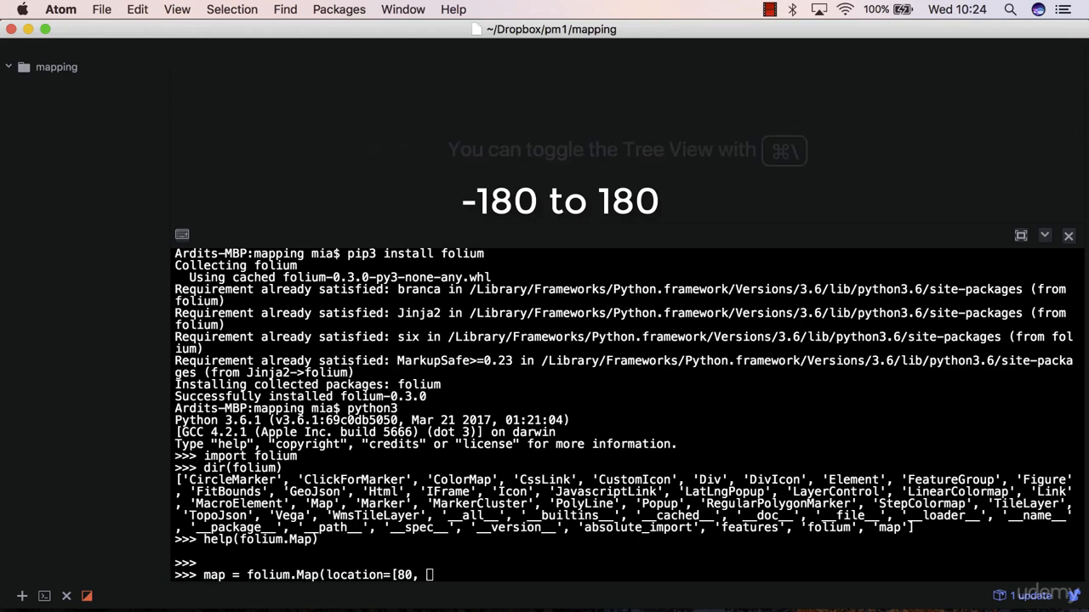
type("-1")
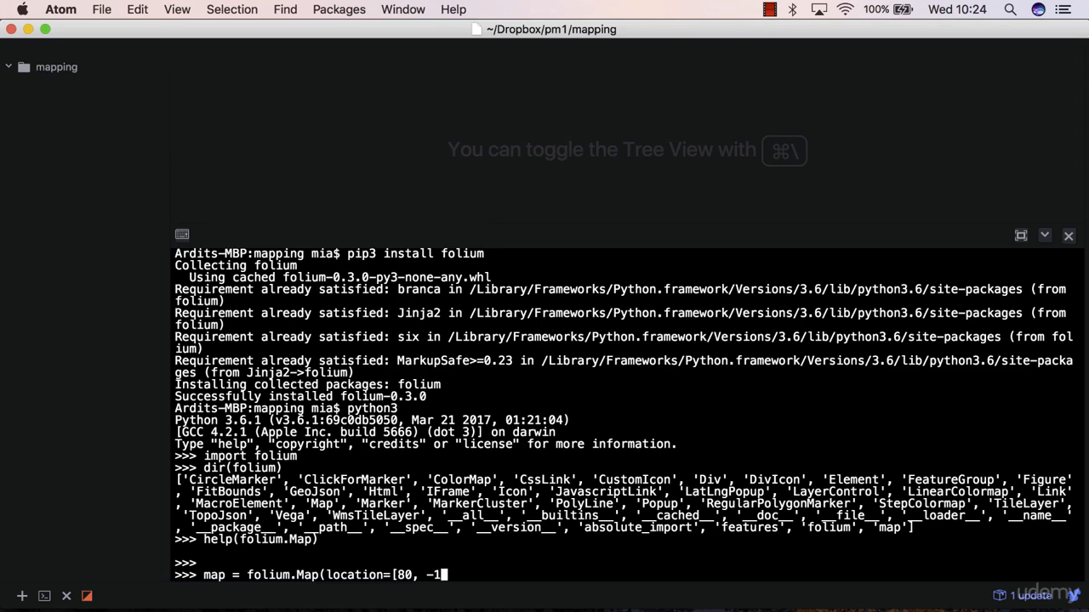
type("00")
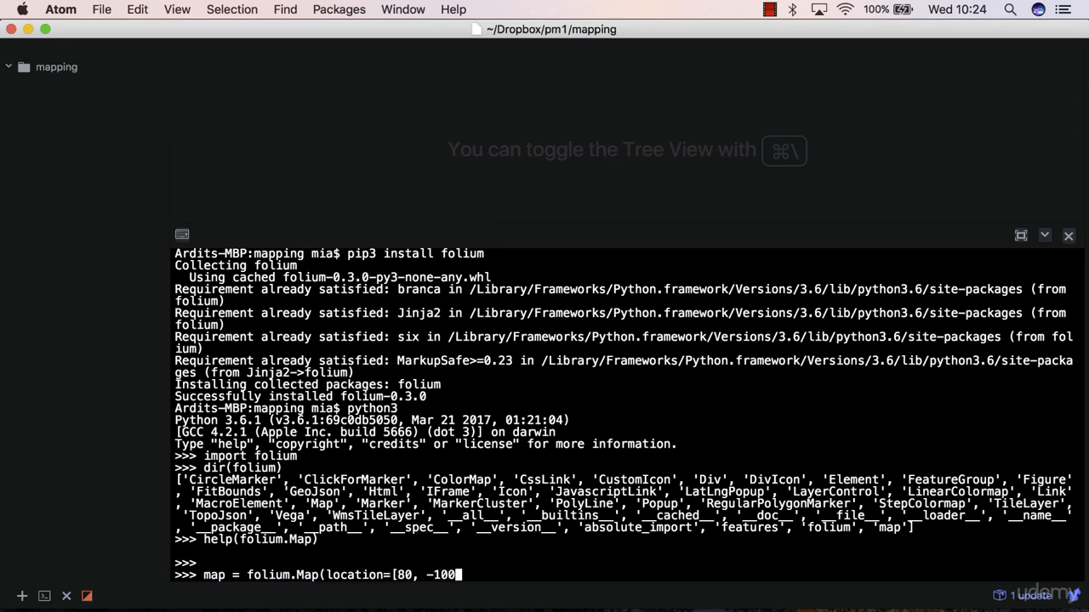
type("]")
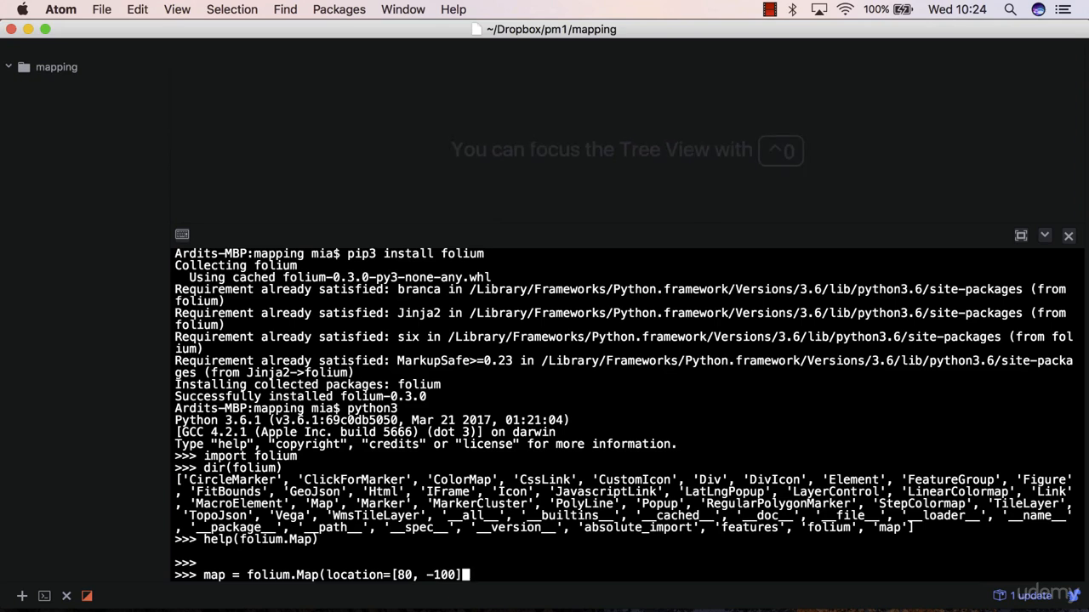
type(",")
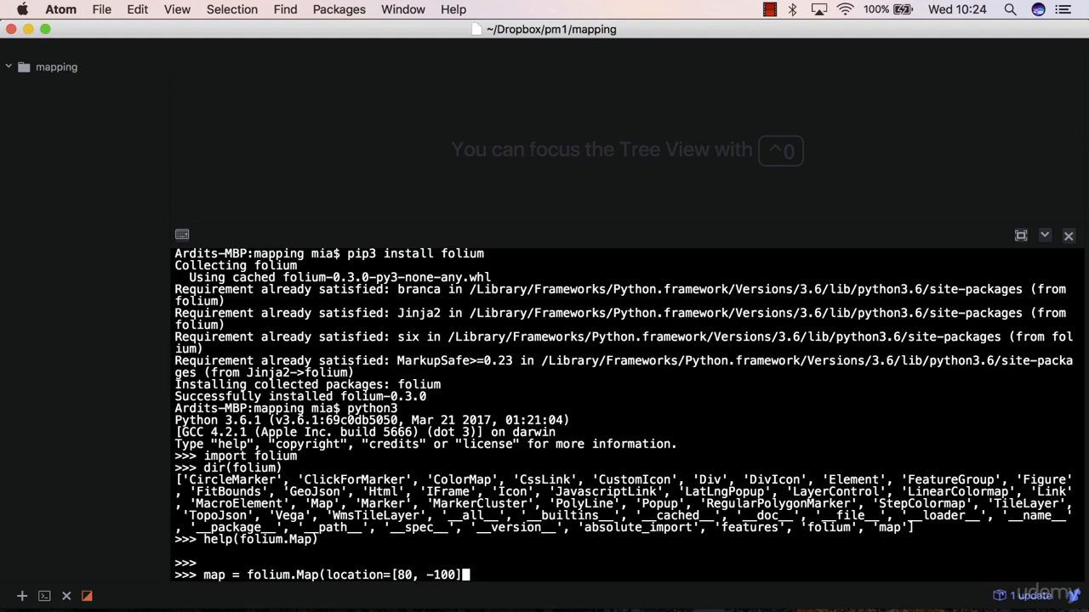
type(")")
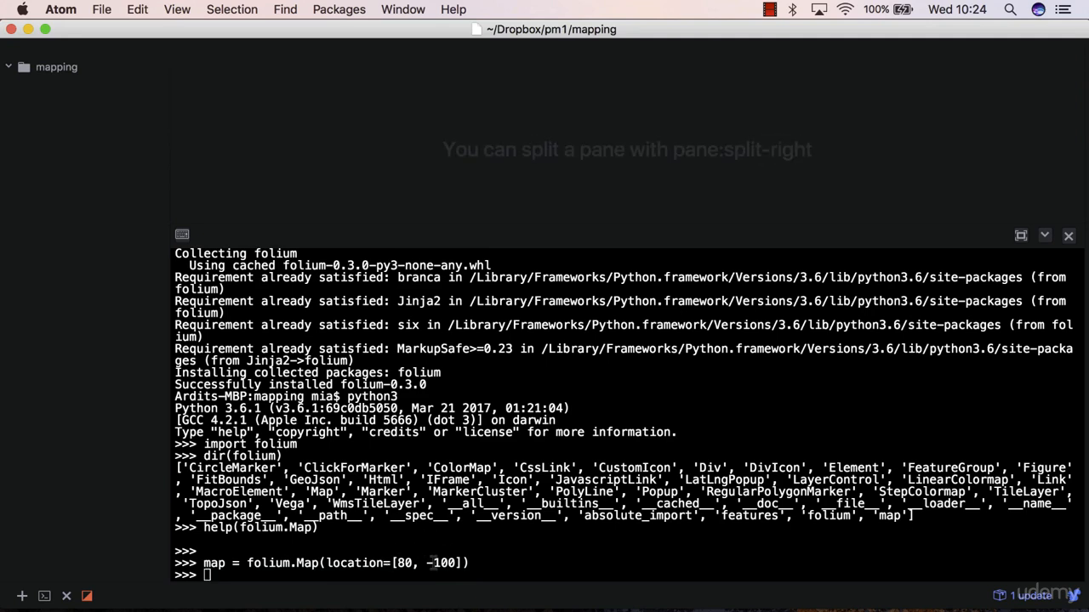
- Run map.save("Map1.html"), then open Map1.html from Finder in Firefox
type("m")
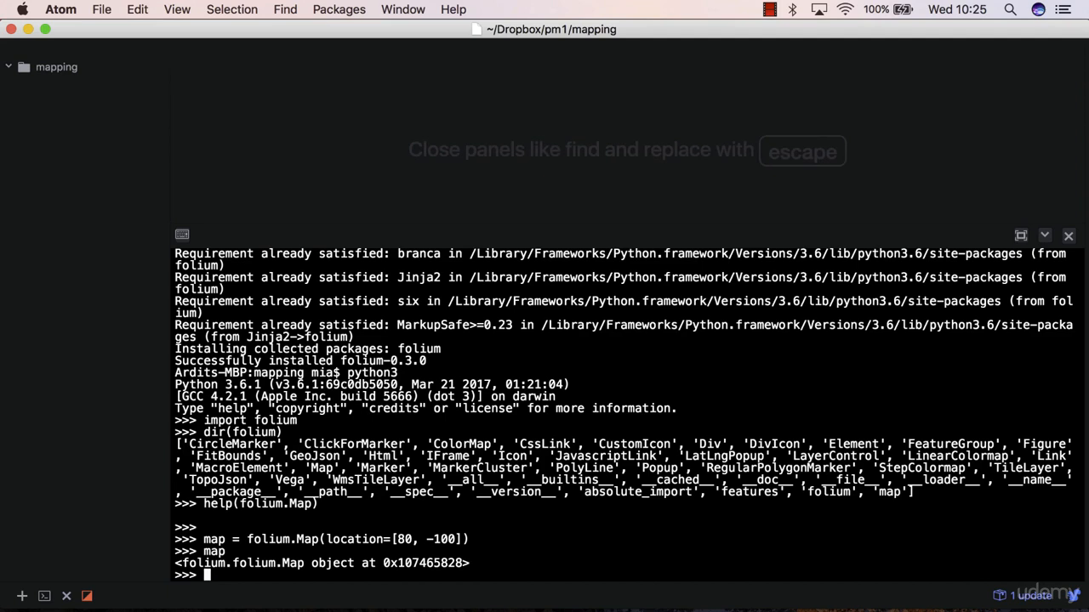
type("map")
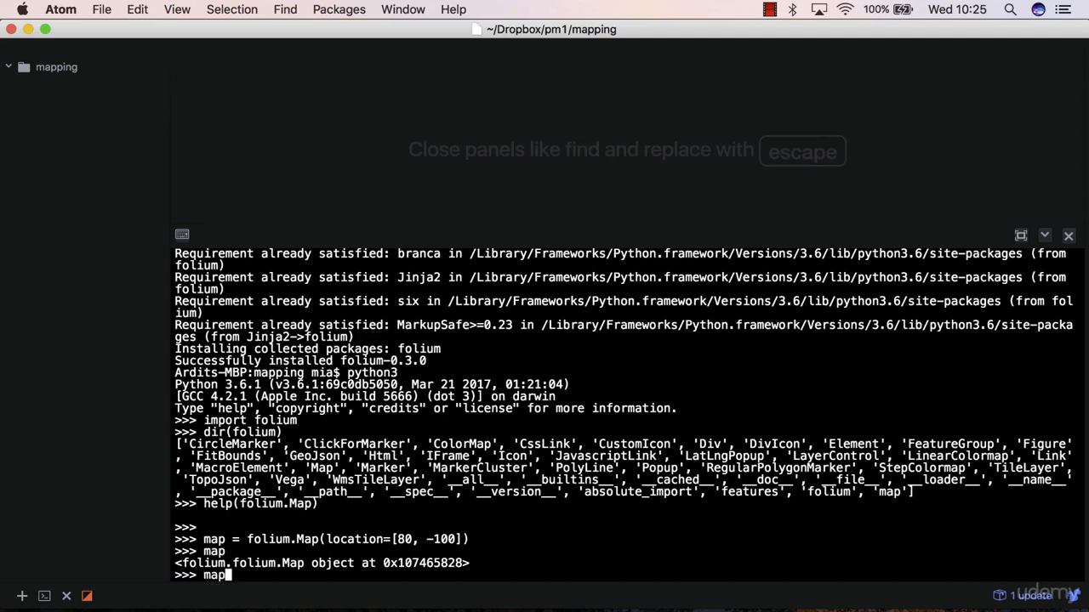
type(".")
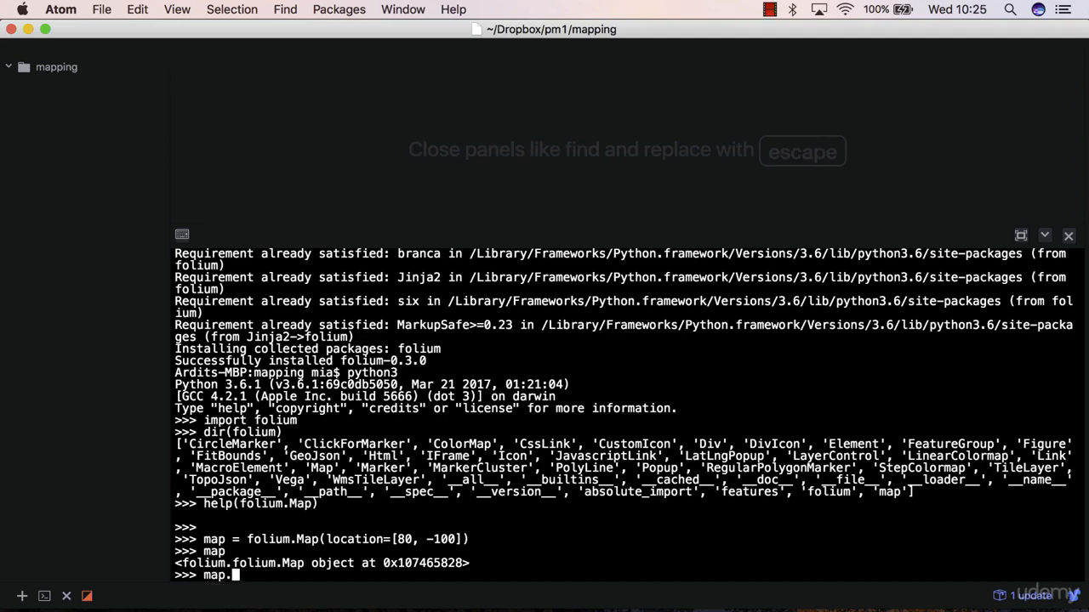
type("save")
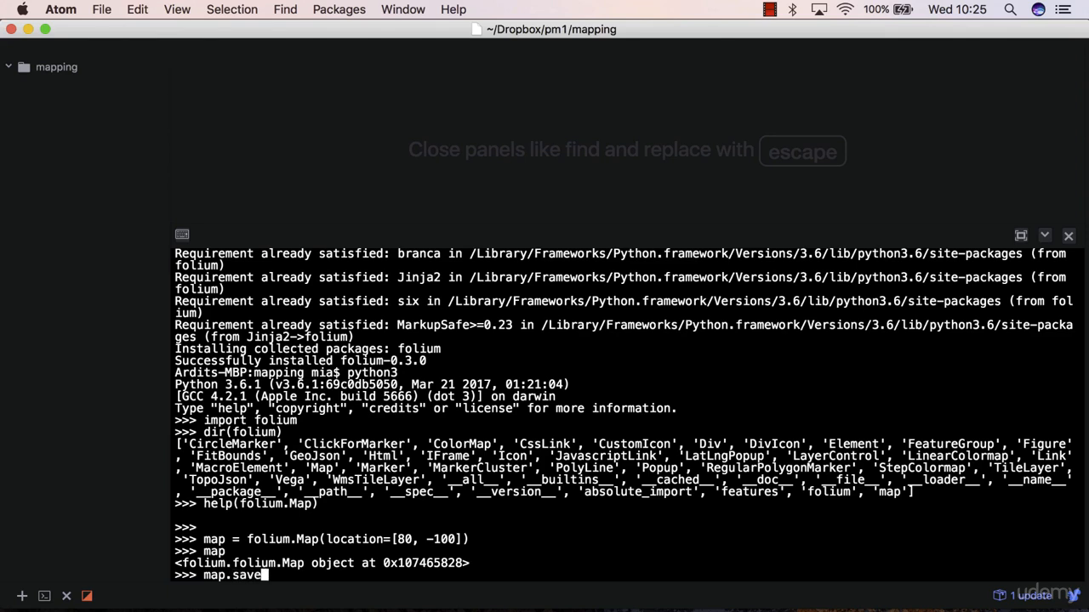
type("(")
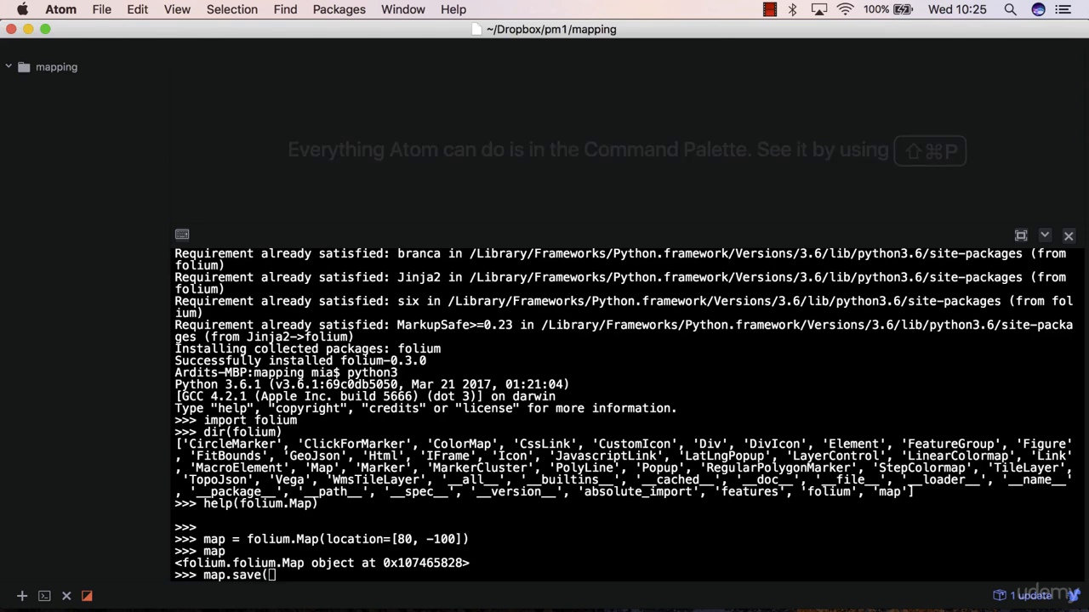
type("\"")
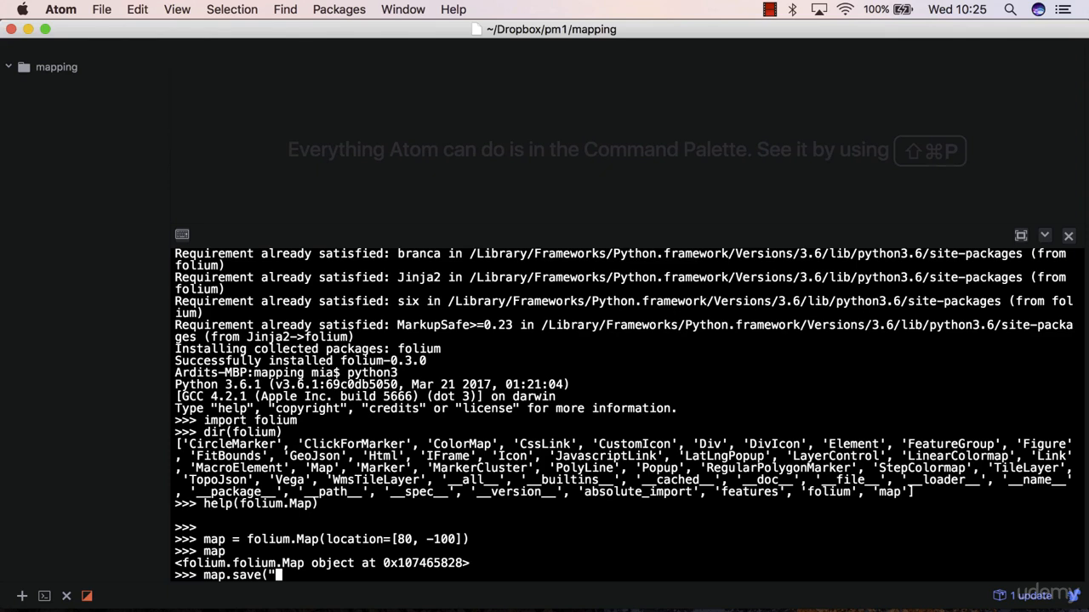
type("Map1")
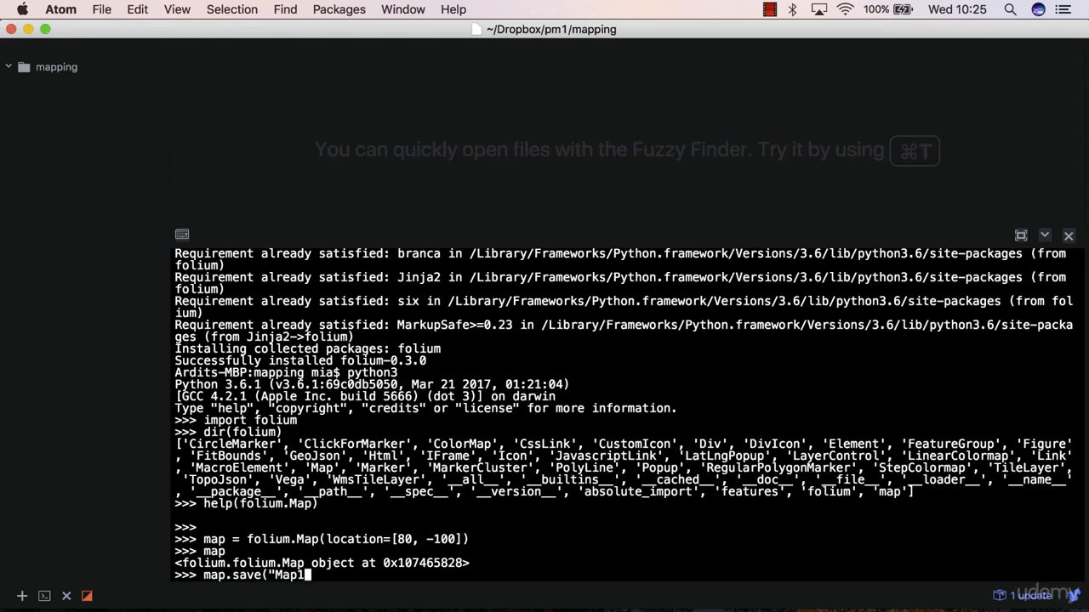
type(".html")
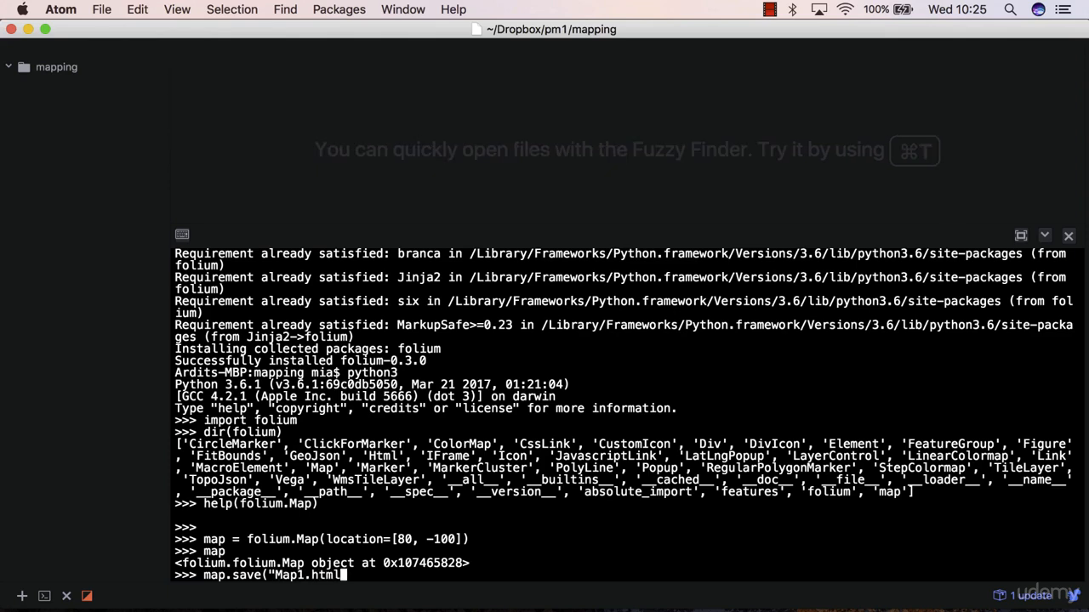
type("\"")
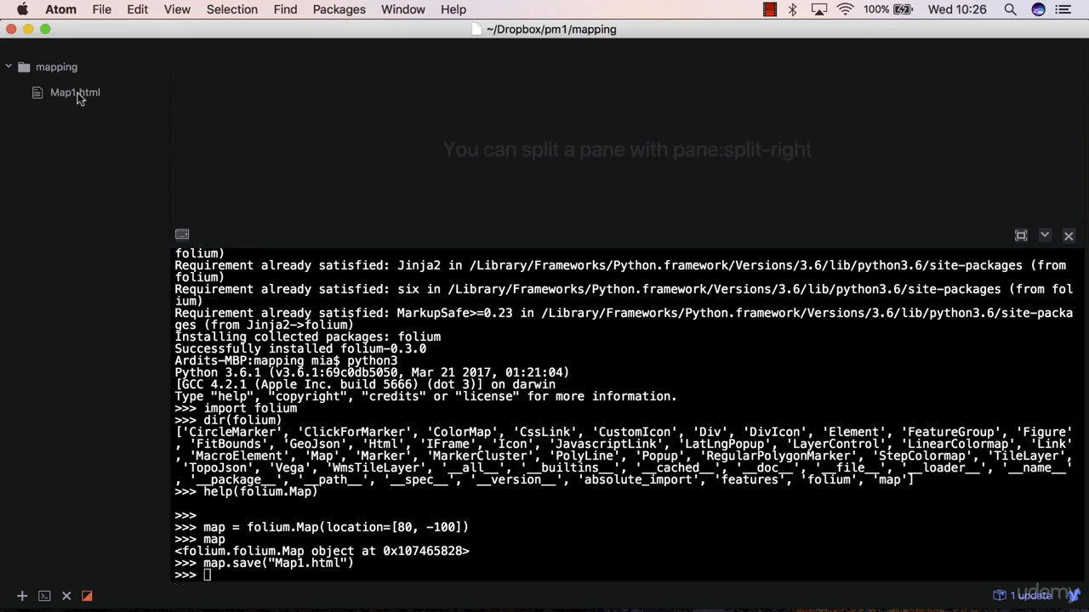
mouse_move(75, 91)
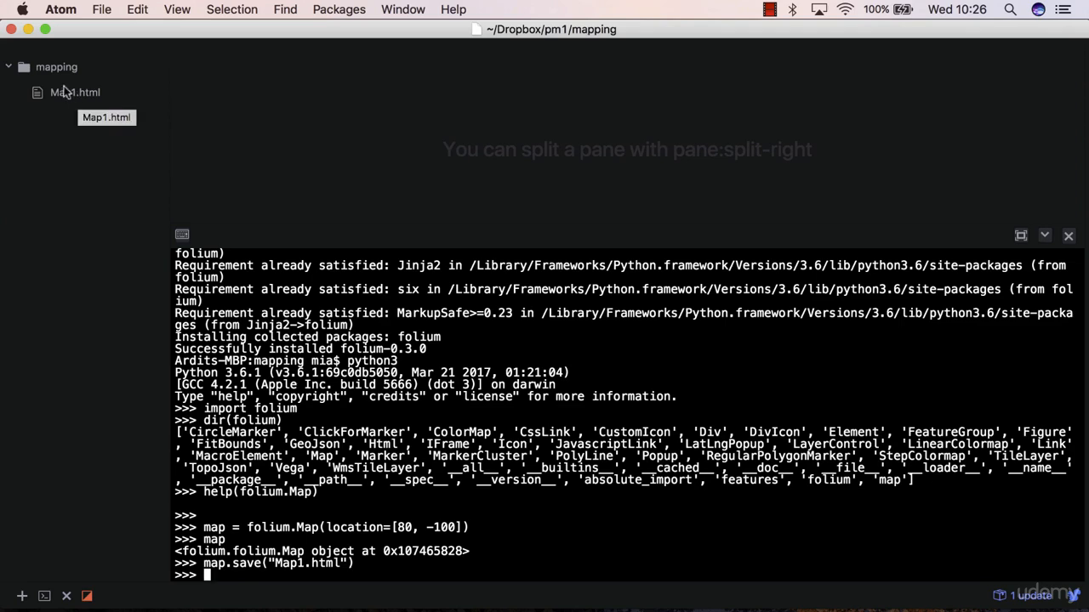
mouse_move(108, 107)
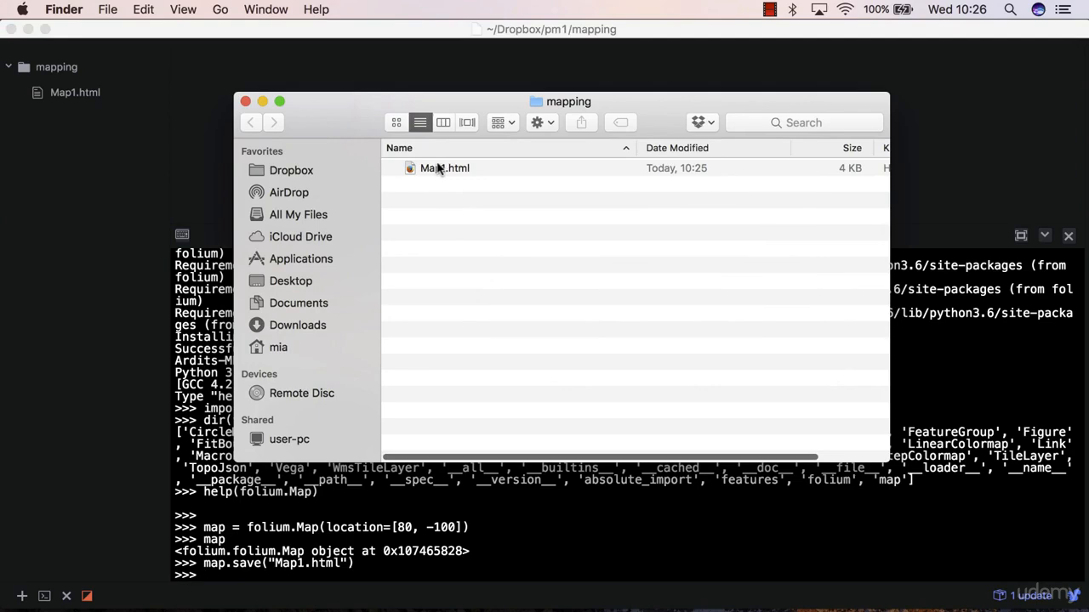
double_click(444, 168)
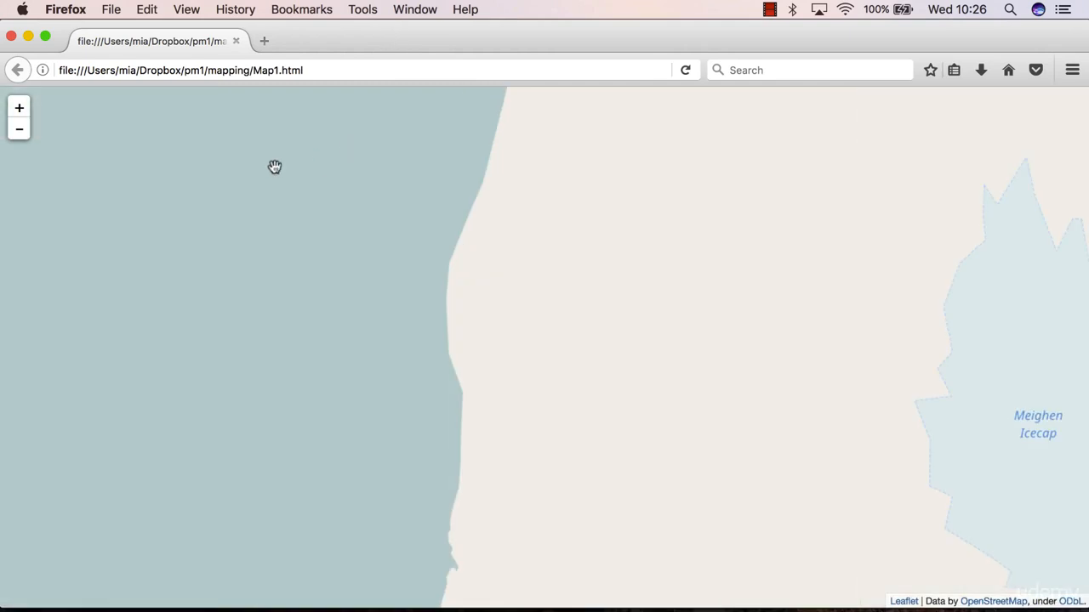
mouse_move(45, 135)
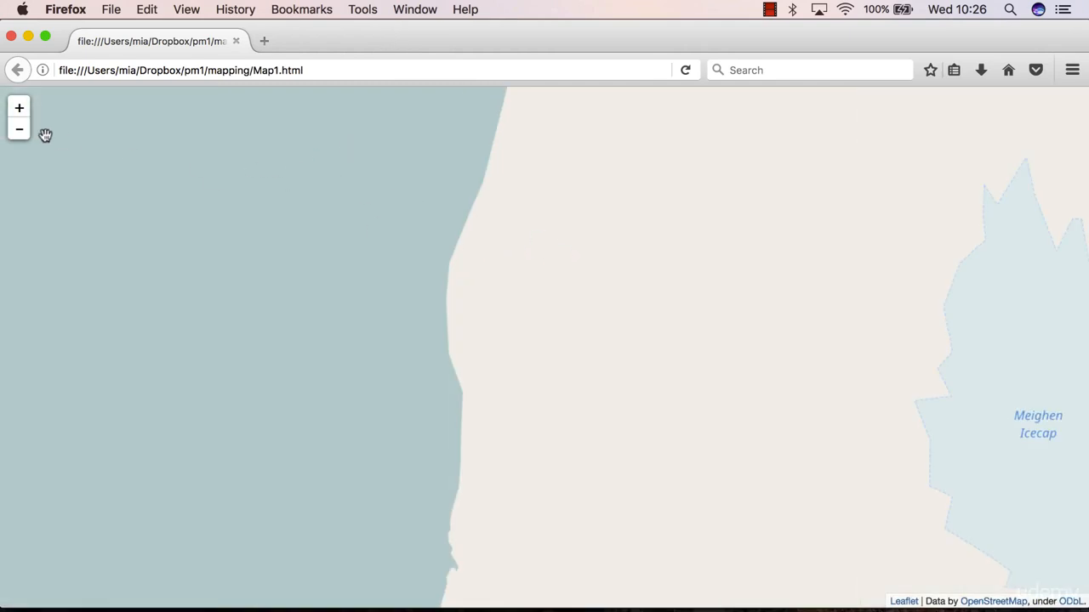
- Zoom Map1.html out four levels to the world view, then drag it to the Iowa region
left_click(19, 128)
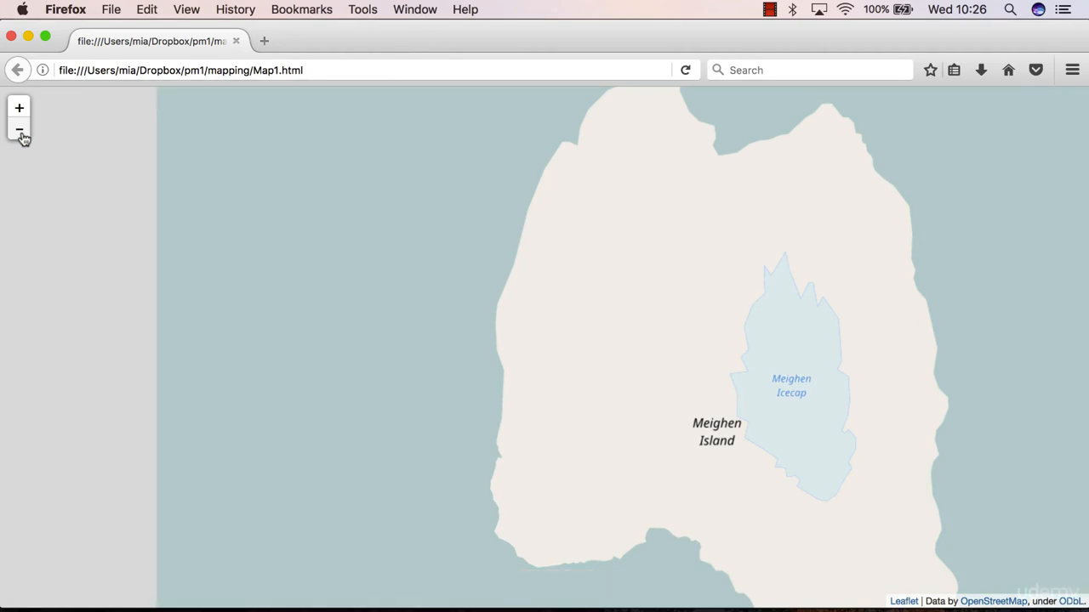
left_click(19, 130)
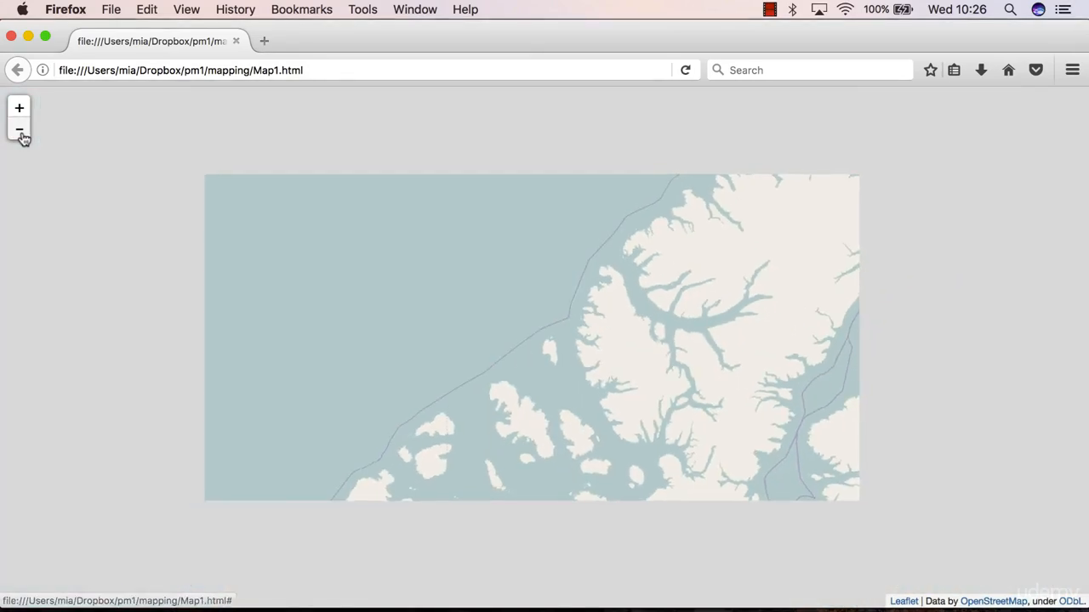
left_click(18, 129)
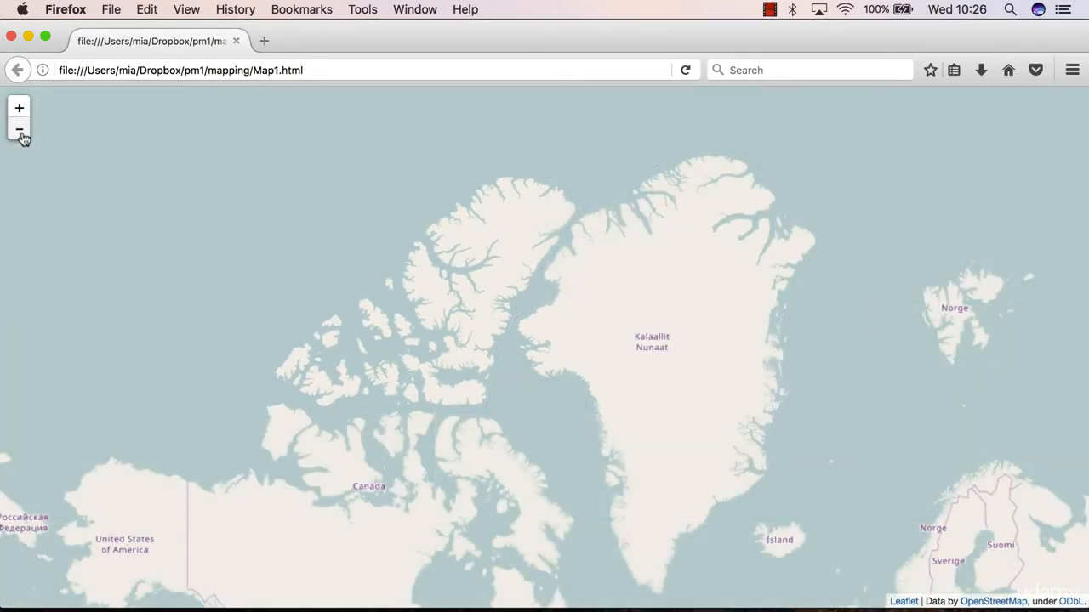
left_click(19, 129)
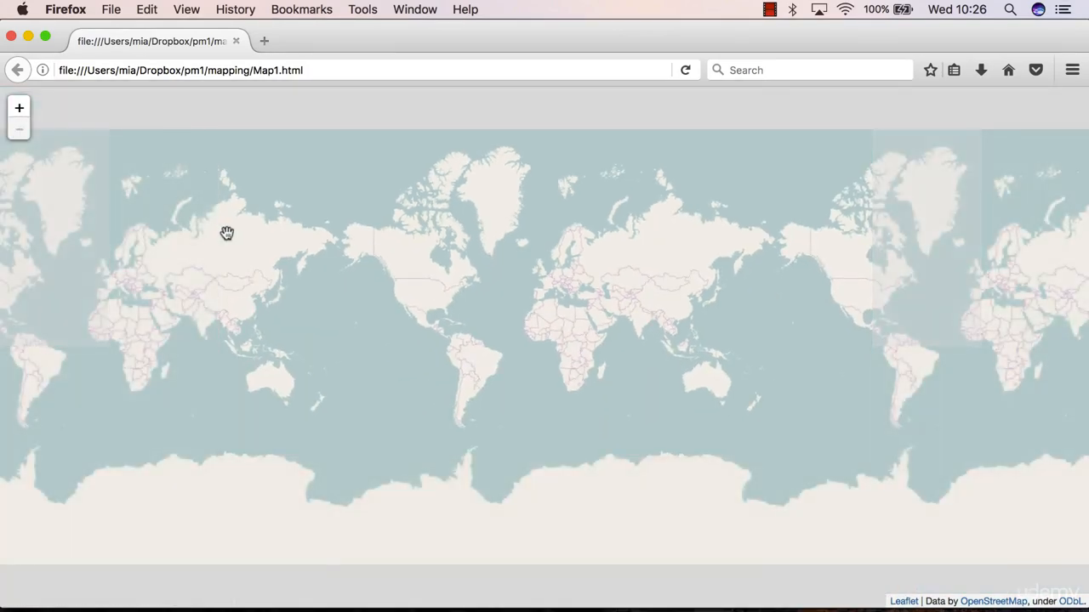
left_click_drag(227, 233, 330, 301)
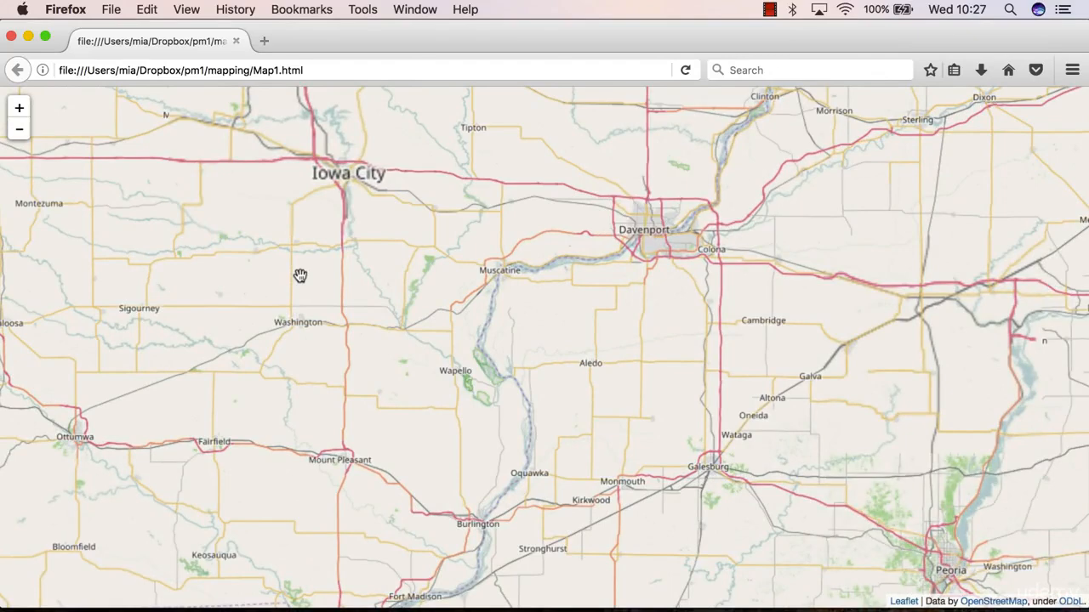
left_click_drag(300, 274, 323, 243)
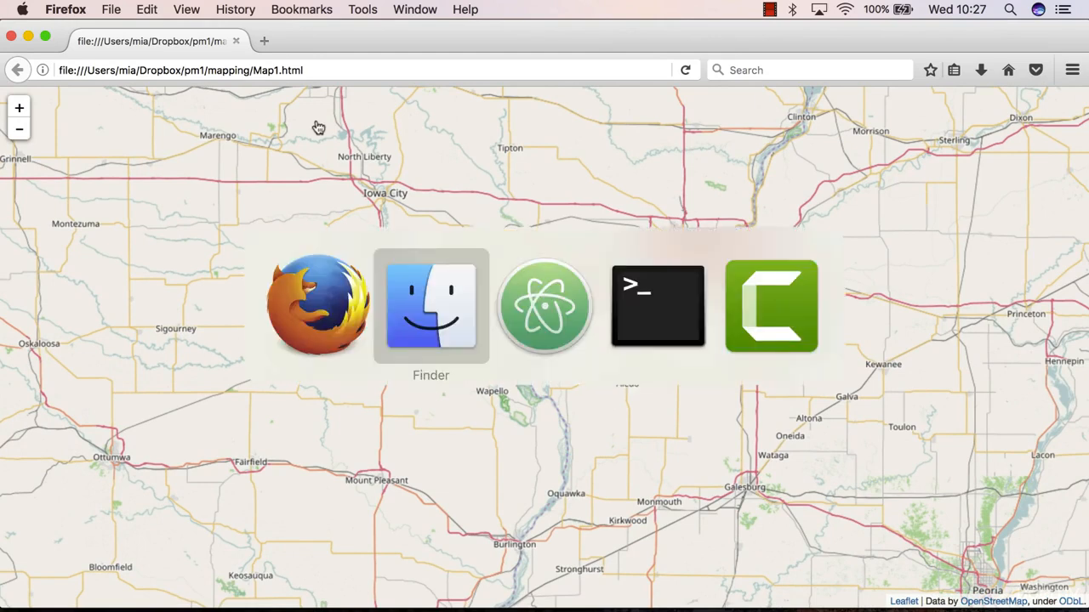
left_click(657, 306)
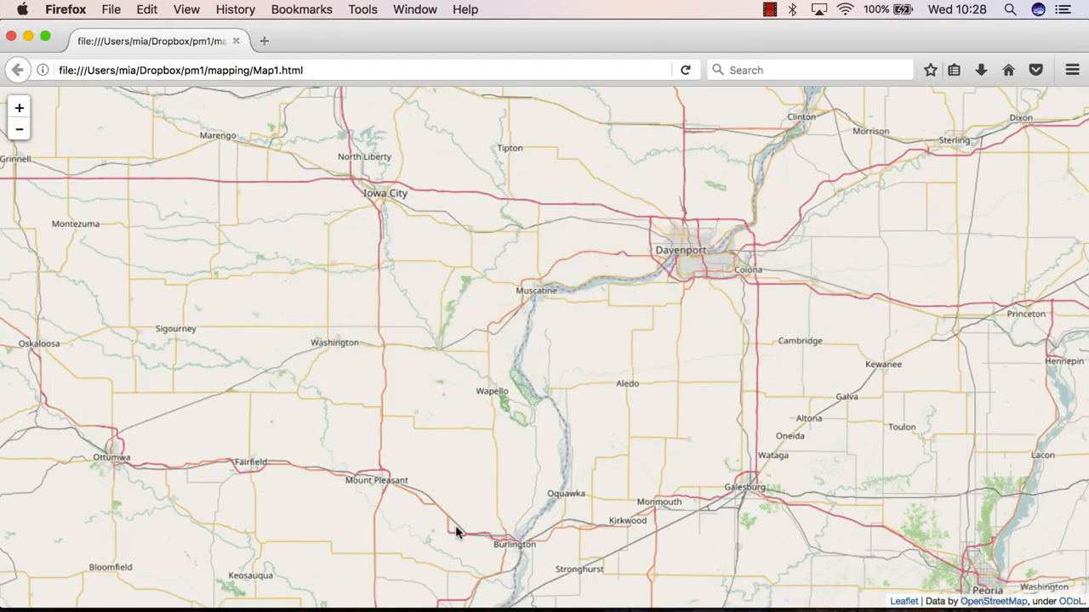
left_click(265, 40)
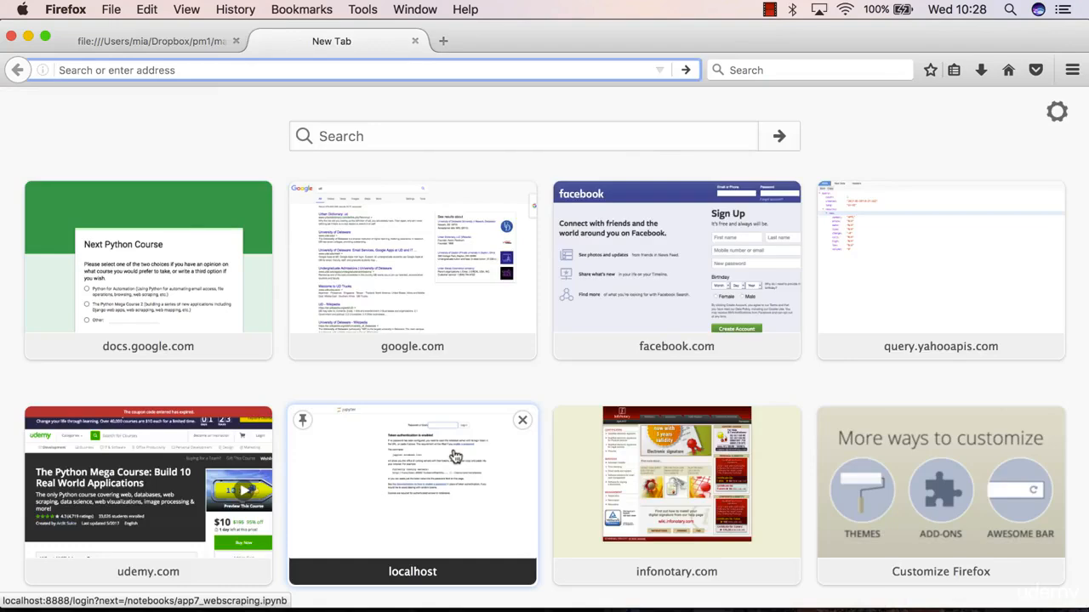
- Find Kansas in Google Maps and read central coordinates 38.580506, -99.091974 via What's here
type("maps.g")
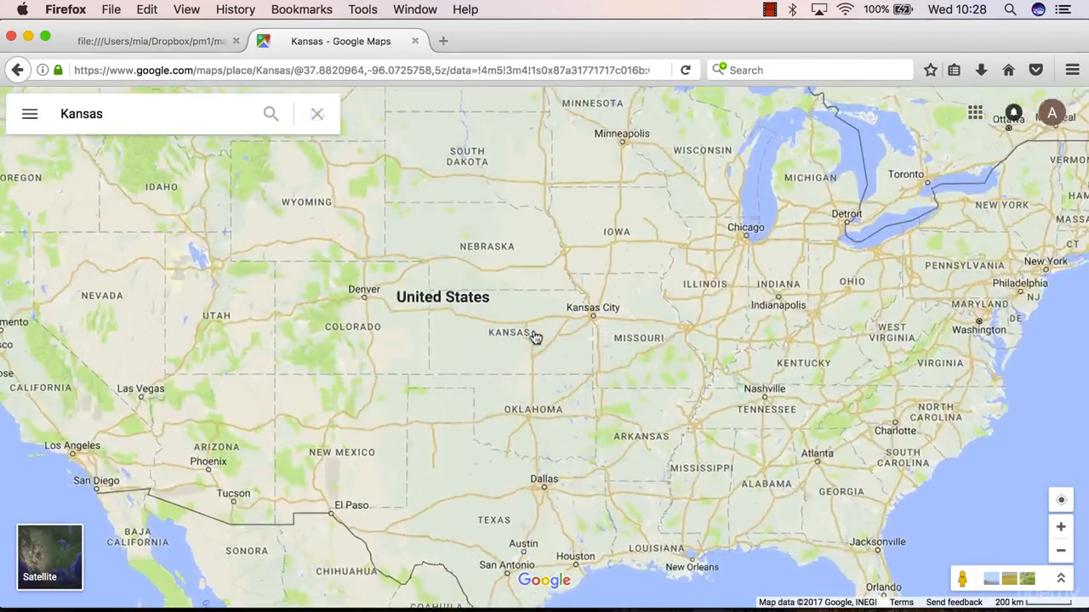
left_click(510, 333)
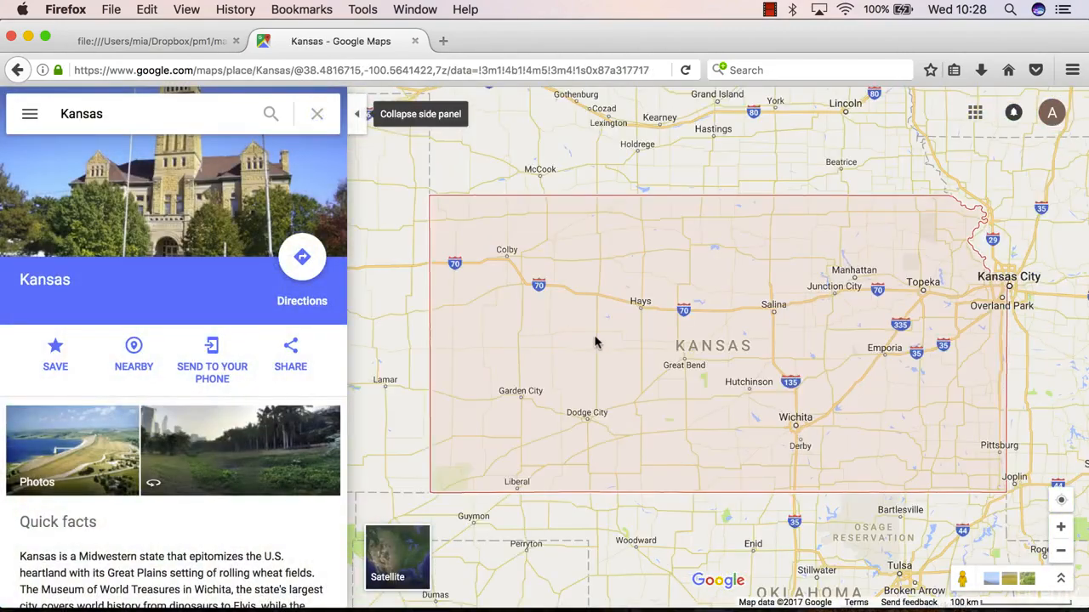
mouse_move(621, 317)
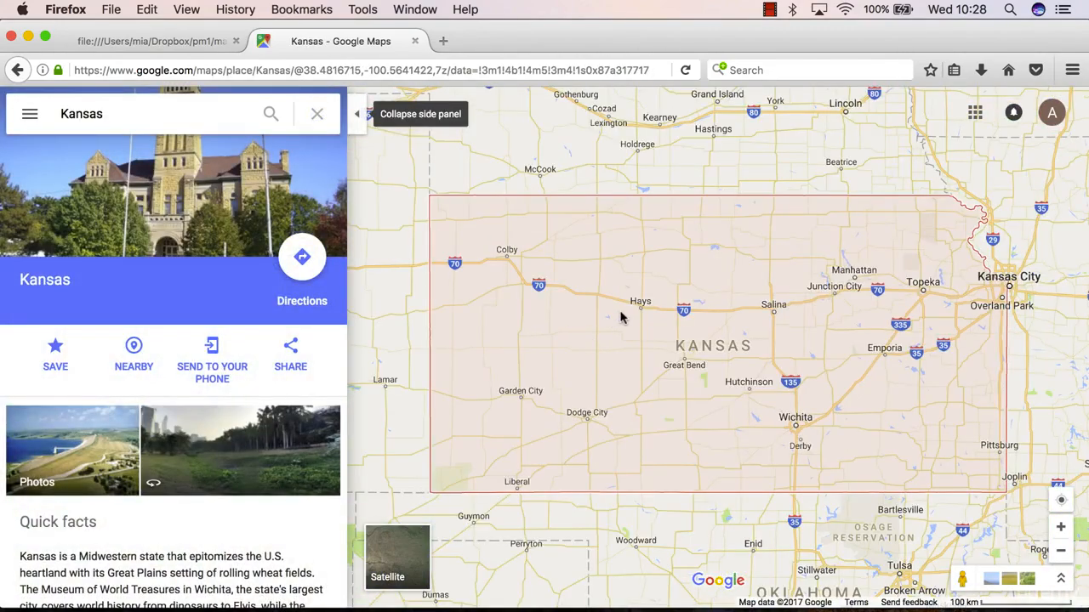
mouse_move(659, 343)
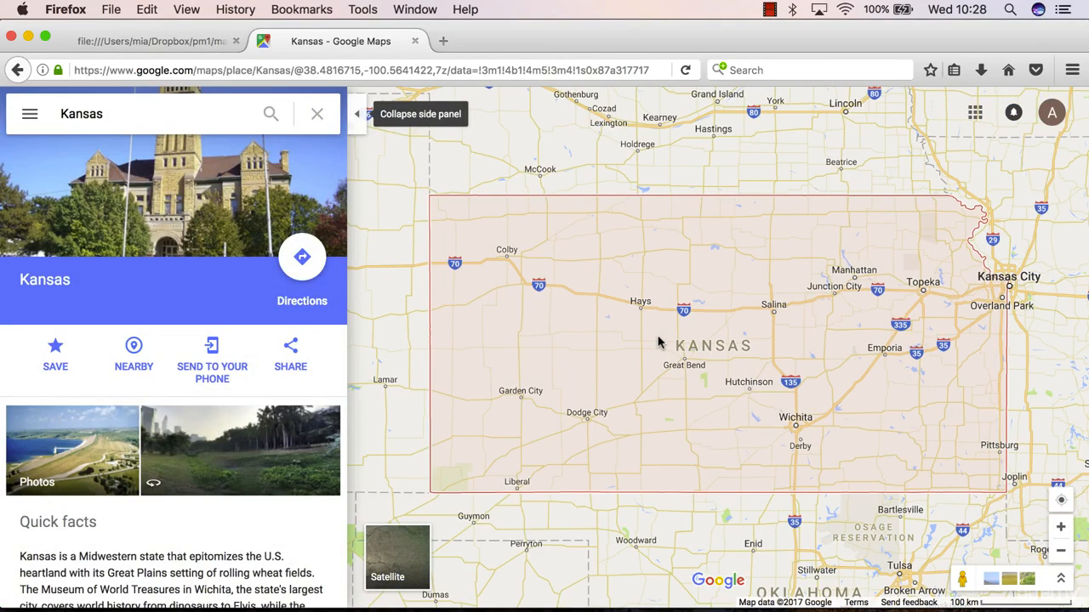
right_click(659, 344)
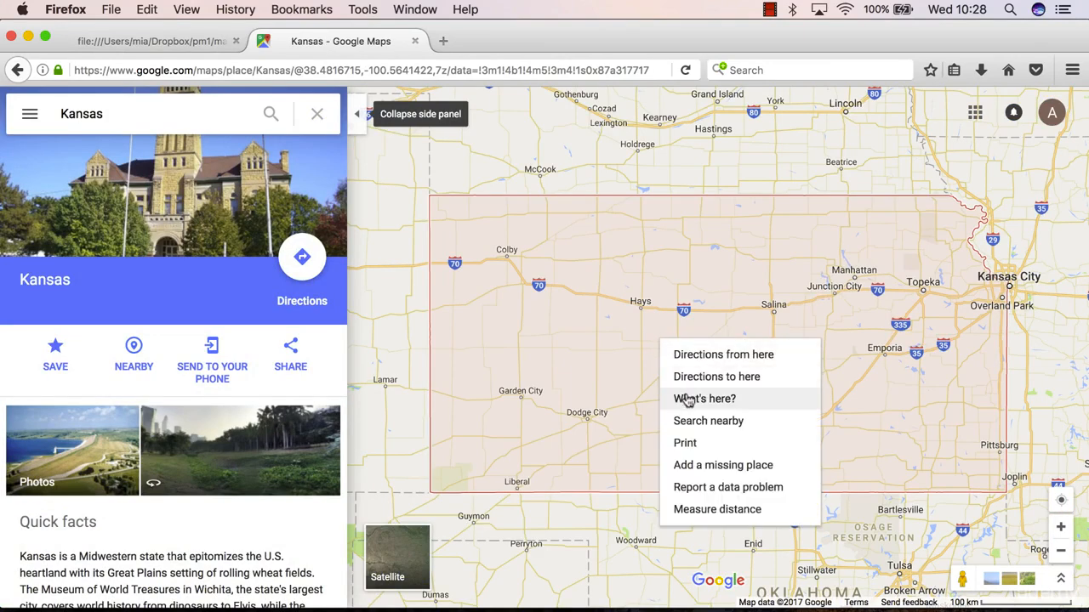
left_click(705, 398)
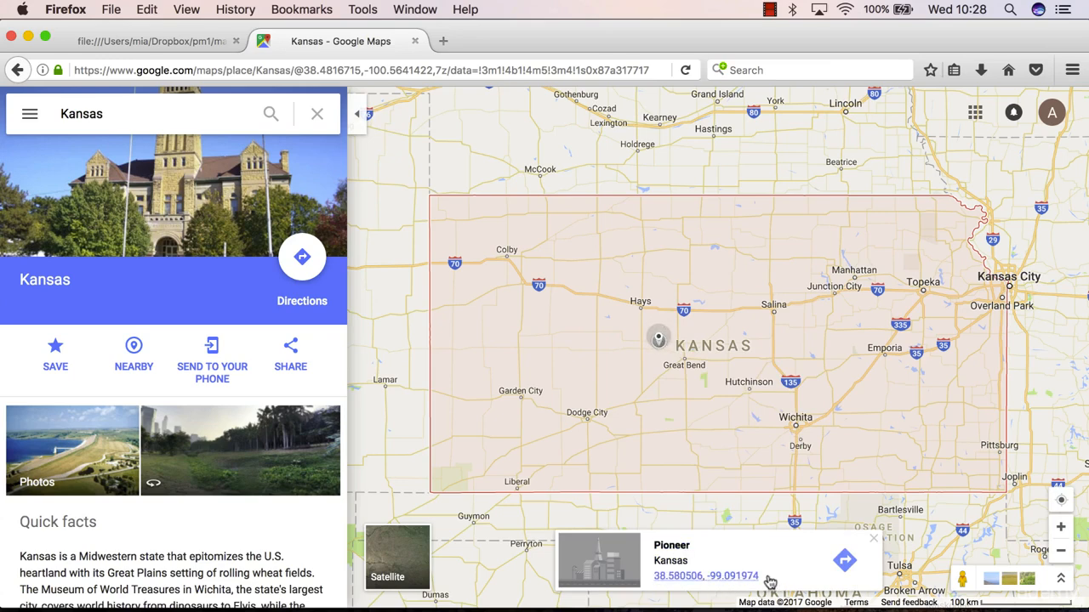
right_click(723, 576)
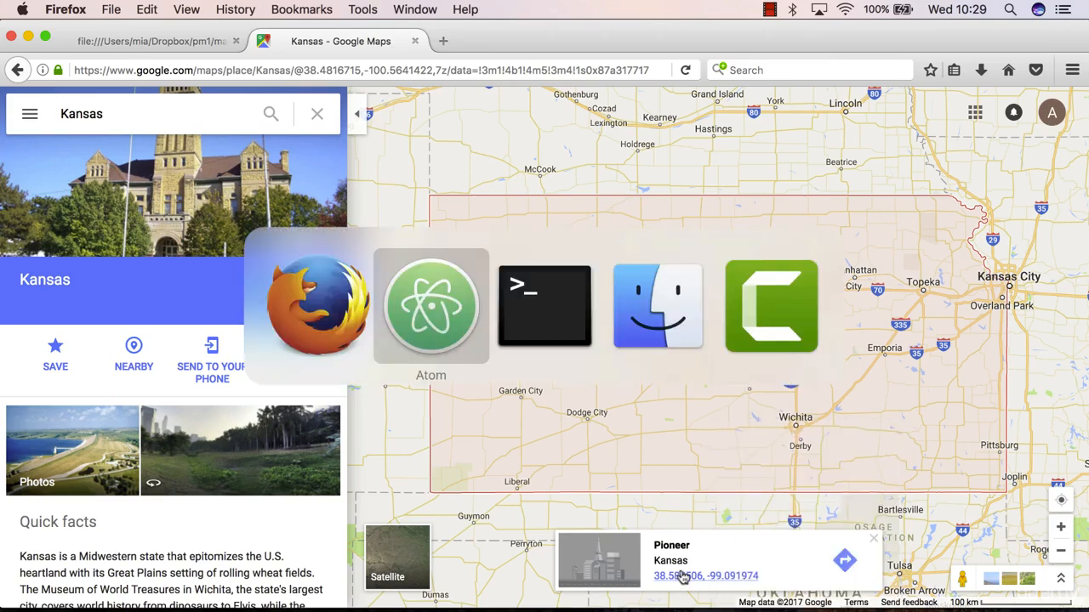
- Recreate the map at location [38.58, -99.09] and save it again as Map1.html
left_click(430, 306)
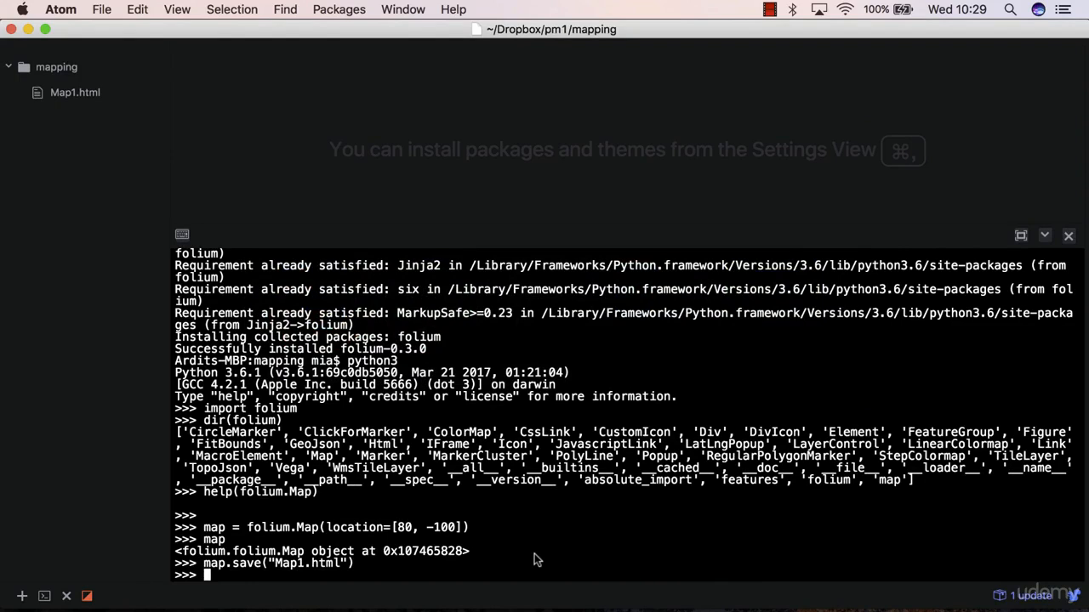
type("map = folium.Map(location=[80, -100]")
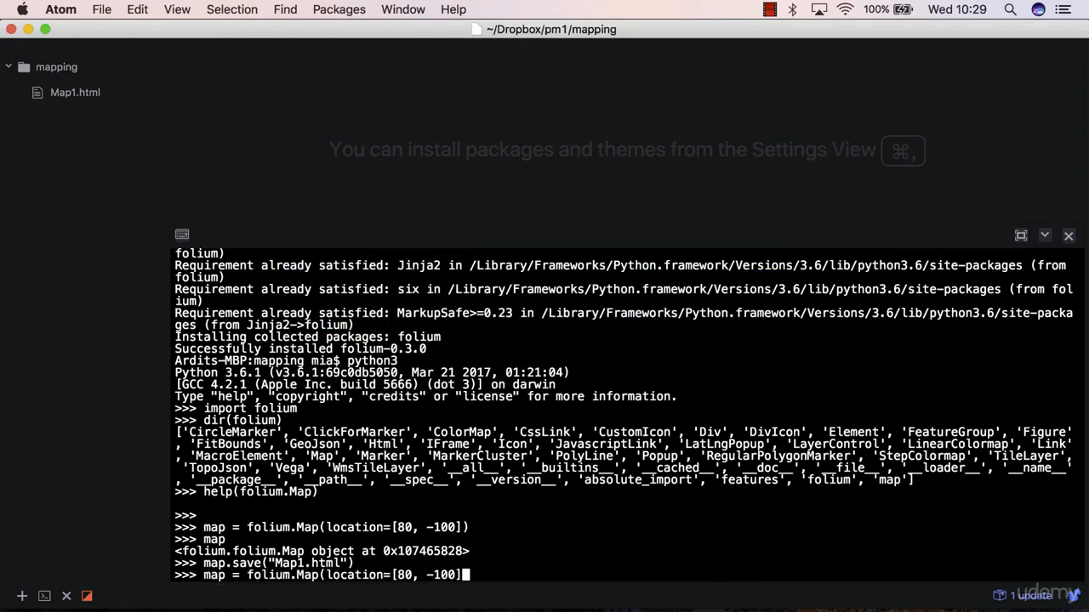
type("3")
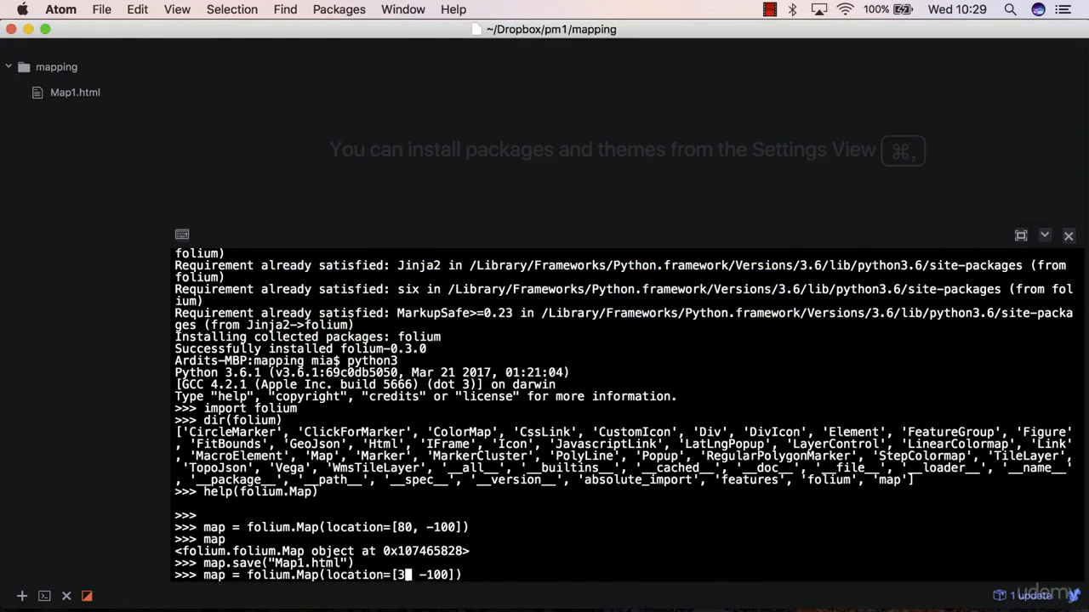
type("8.58")
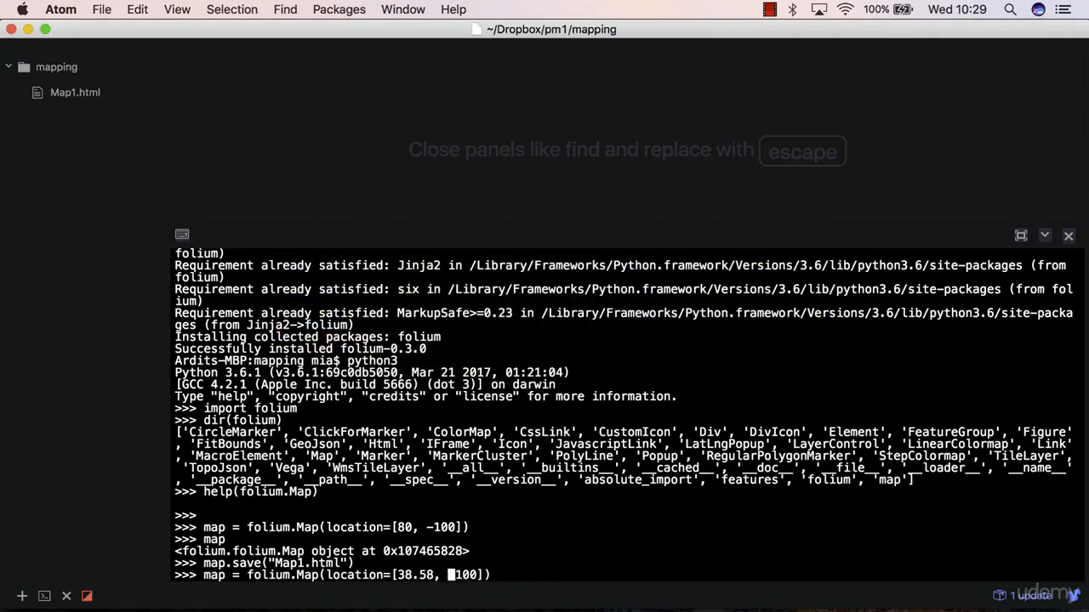
type("-99.")
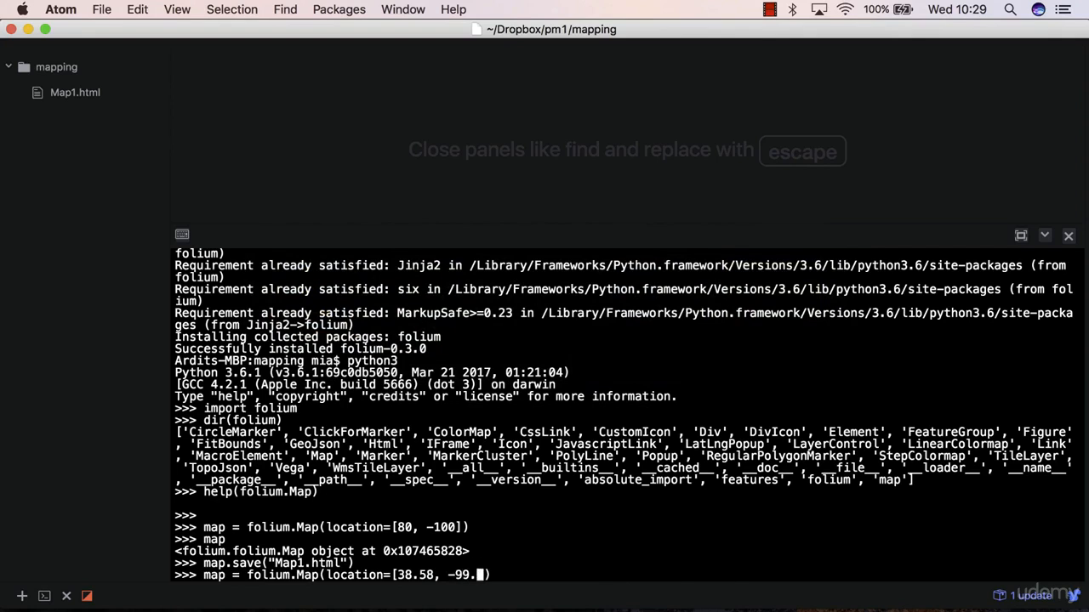
type("09])")
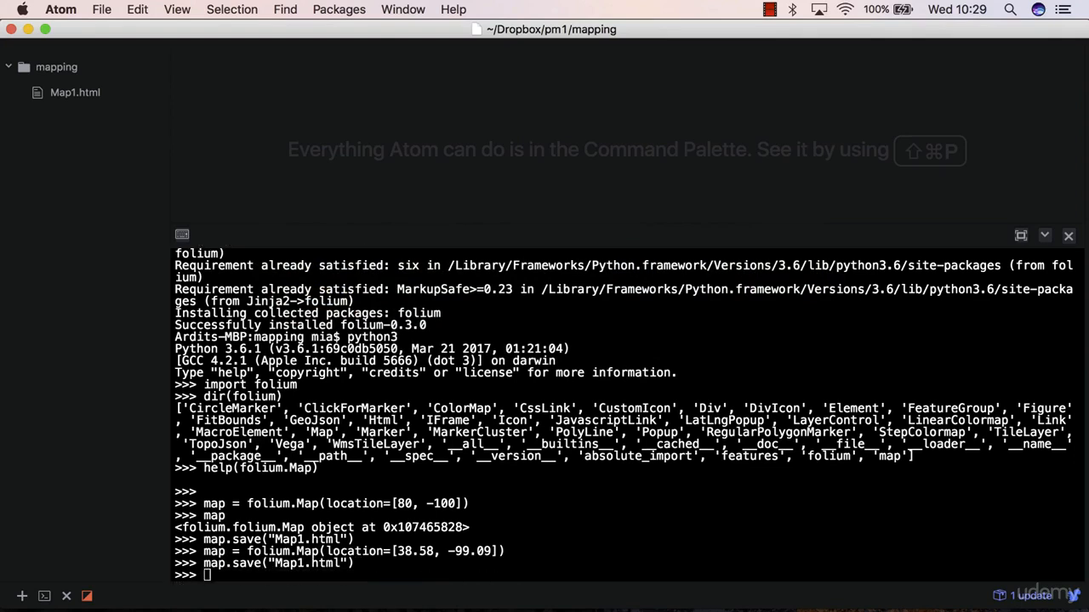
mouse_move(88, 81)
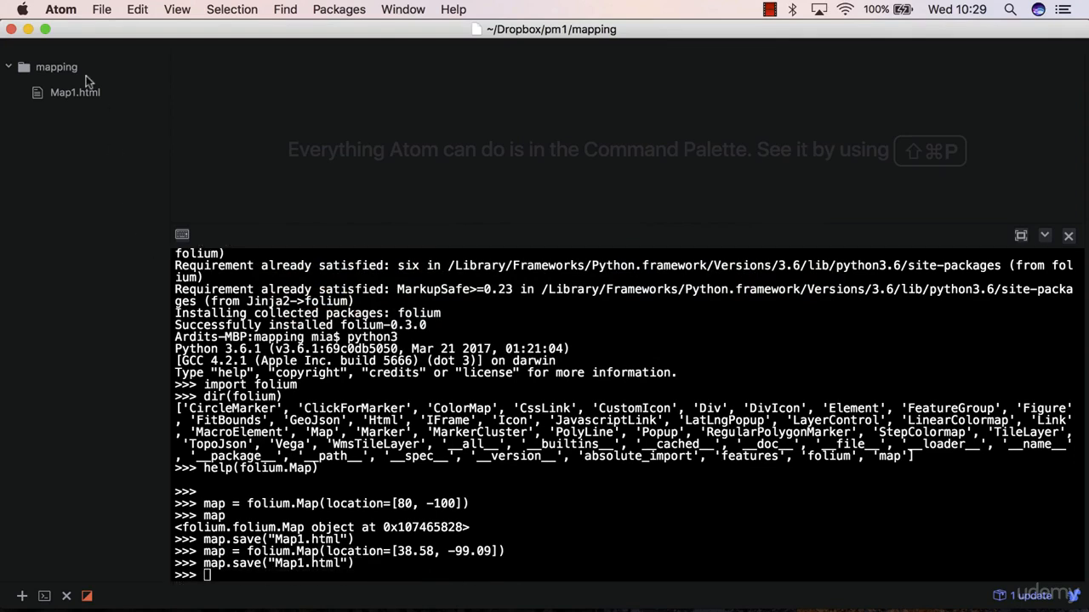
key("cmd+tab")
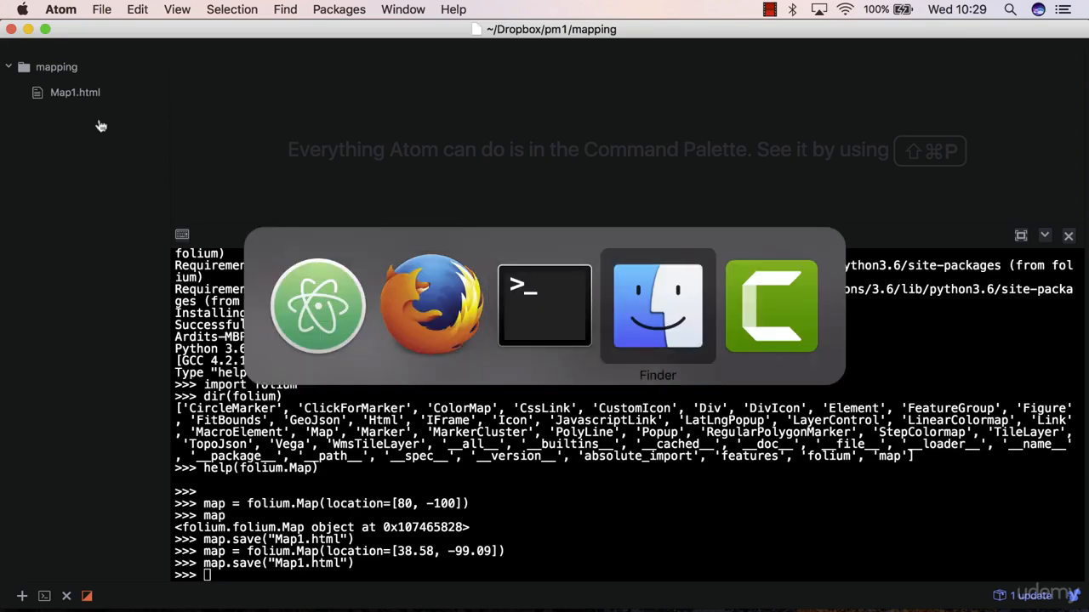
- Open the regenerated Map1.html in a Firefox tab and zoom out one level
left_click(431, 306)
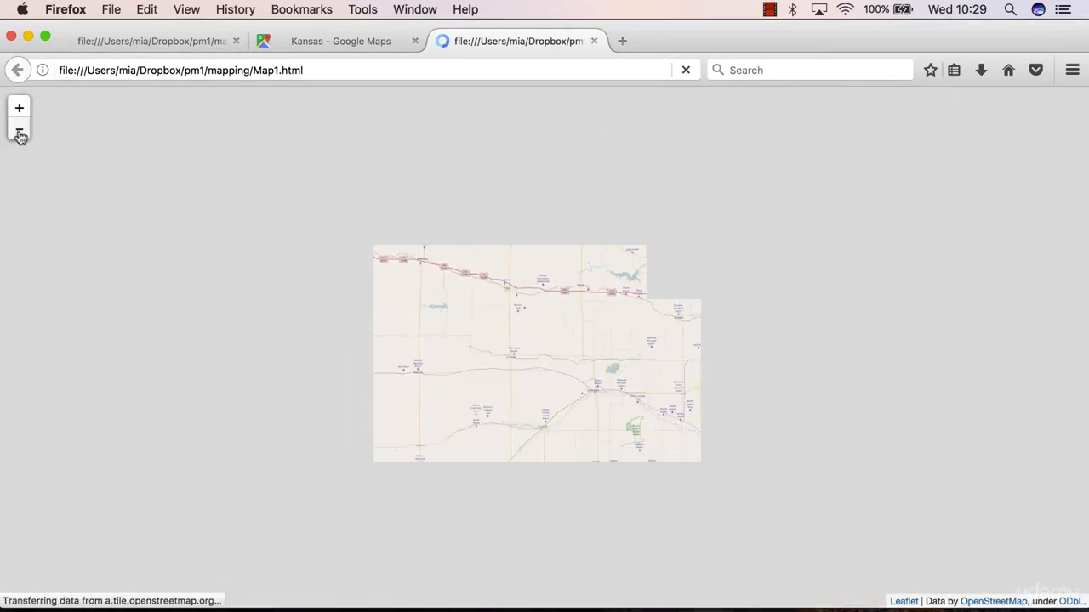
left_click(18, 132)
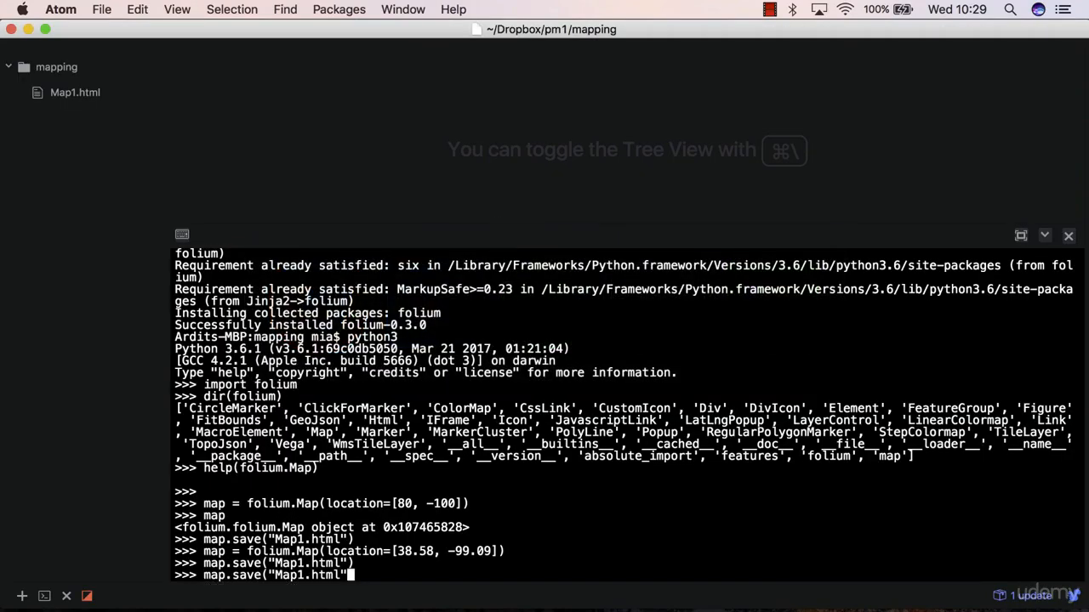
- Run map = folium.Map(location=[38.58, -99.09], zoom_start=6) in Atom's Python prompt
type("map = folium.Map(location=[38.58, -99.09], z")
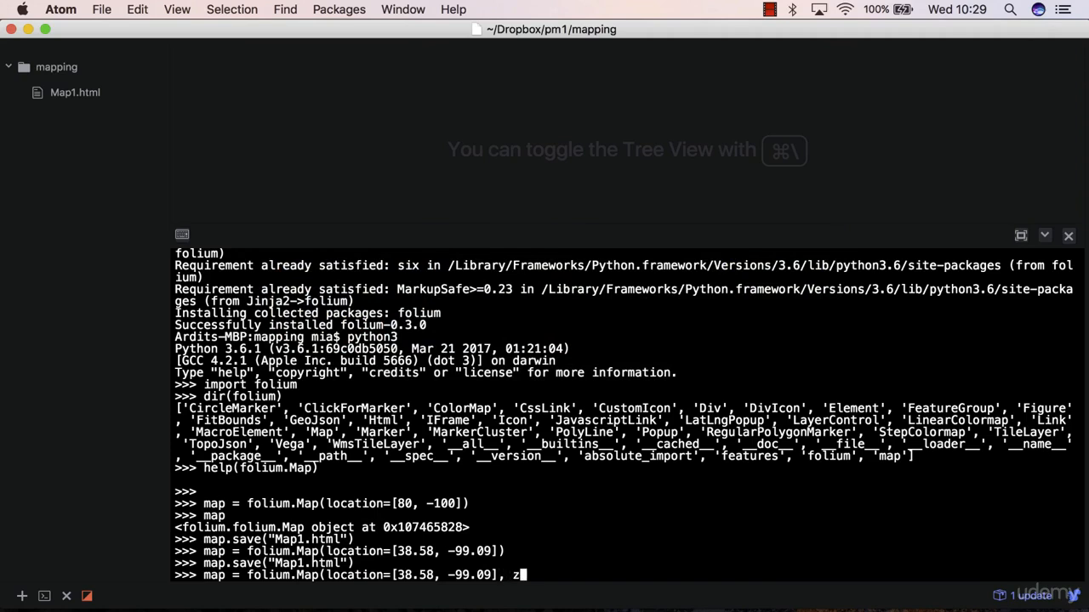
type("oom_star")
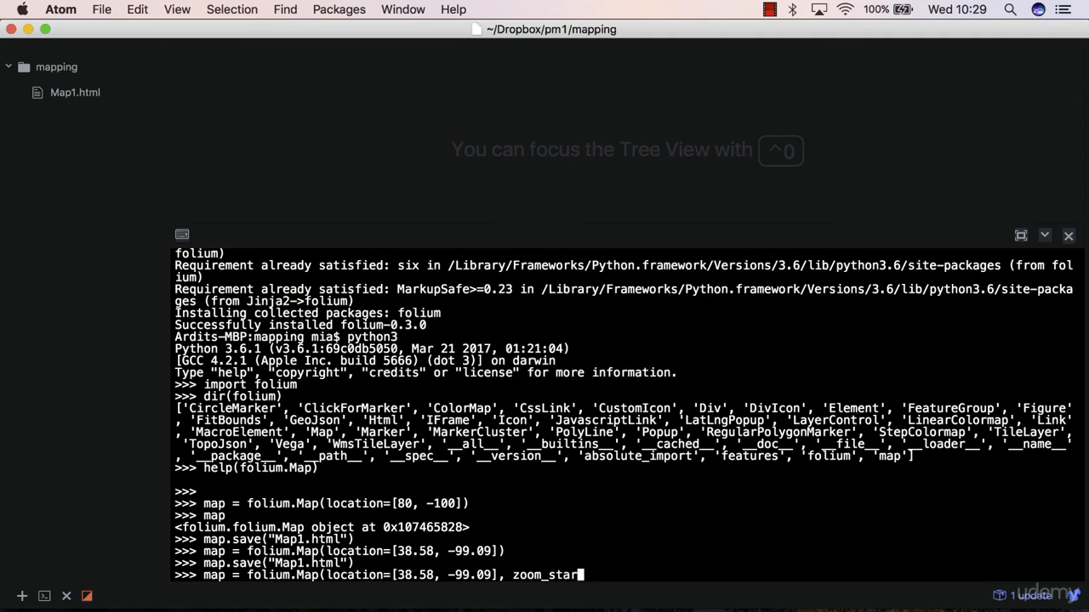
type("=")
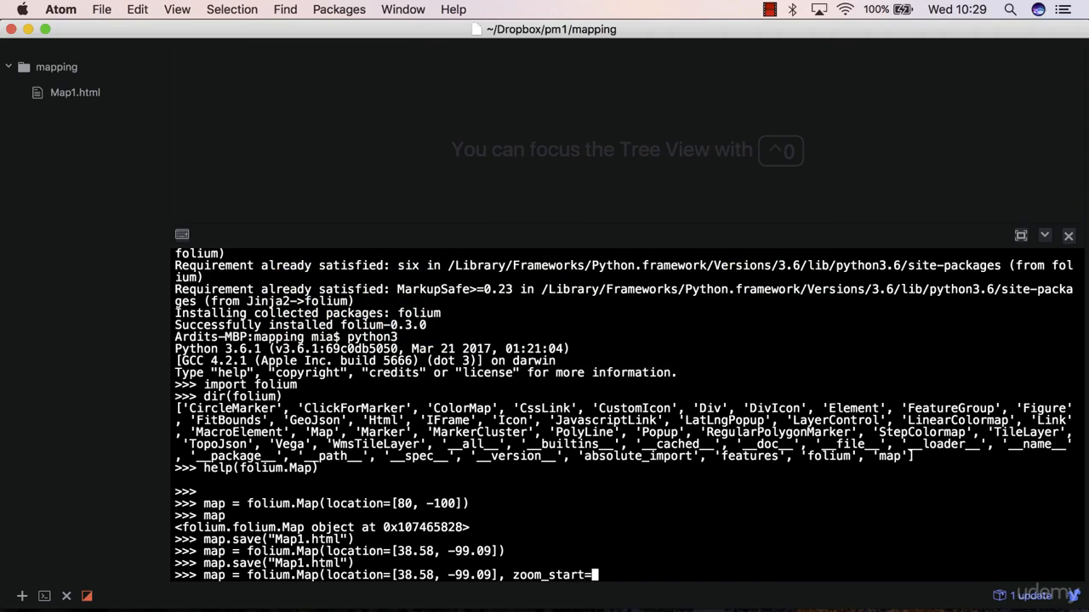
type("6)")
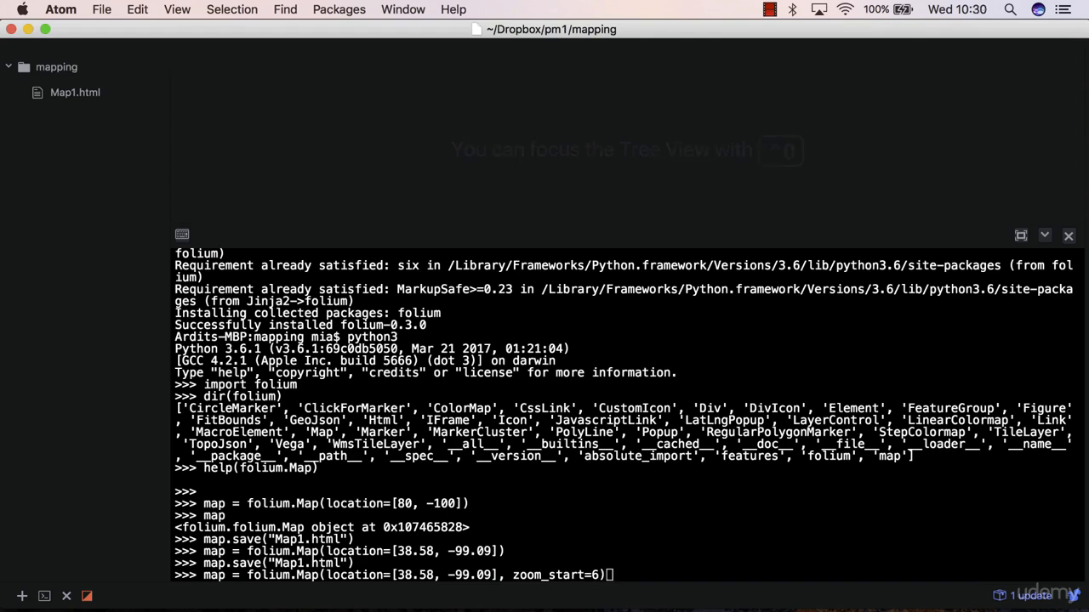
key("enter")
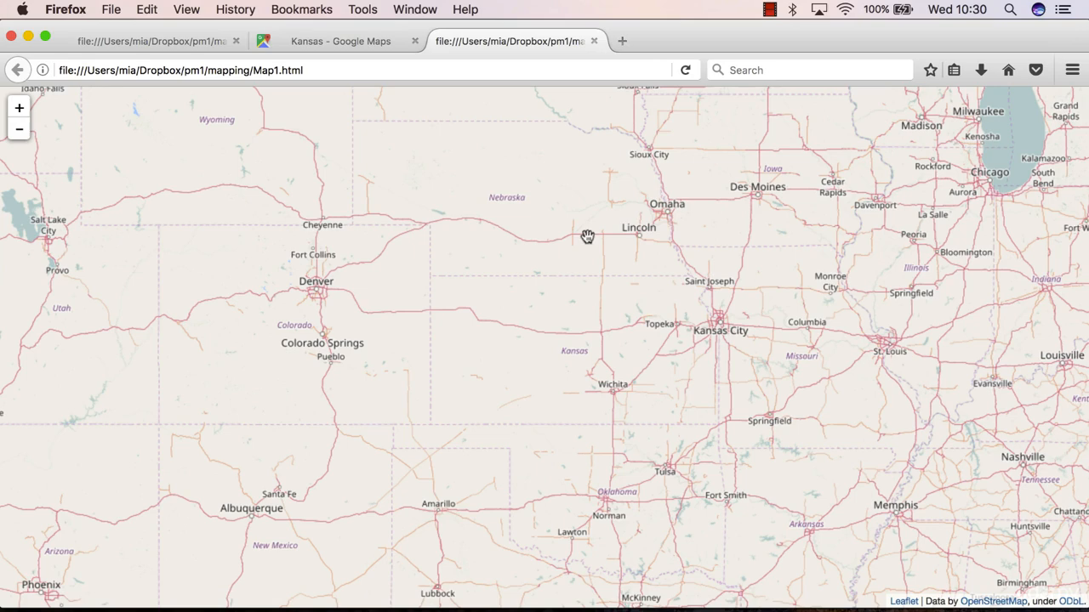
mouse_move(893, 381)
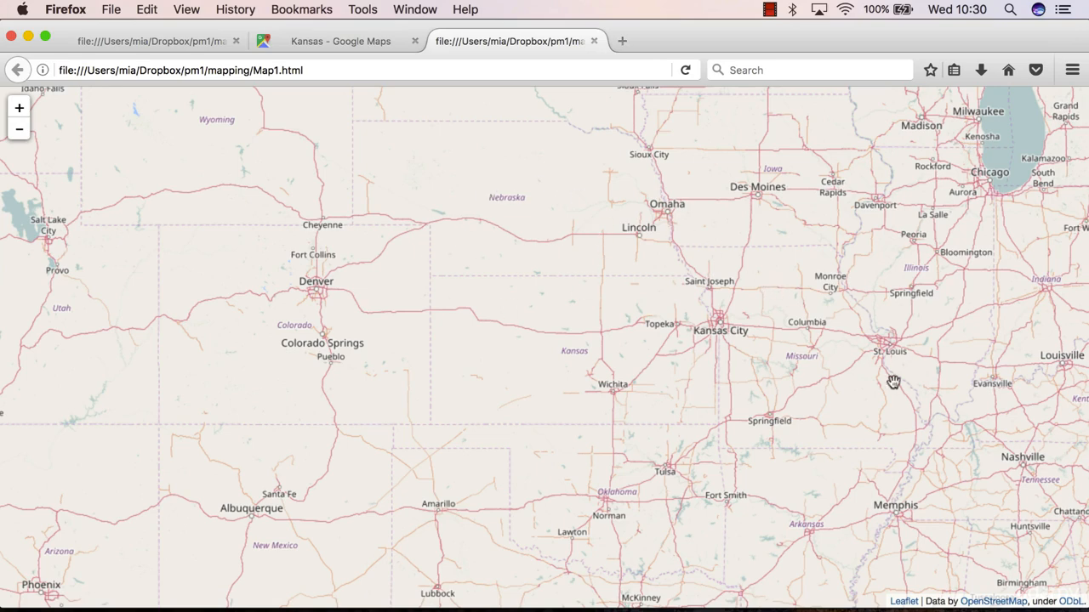
mouse_move(787, 347)
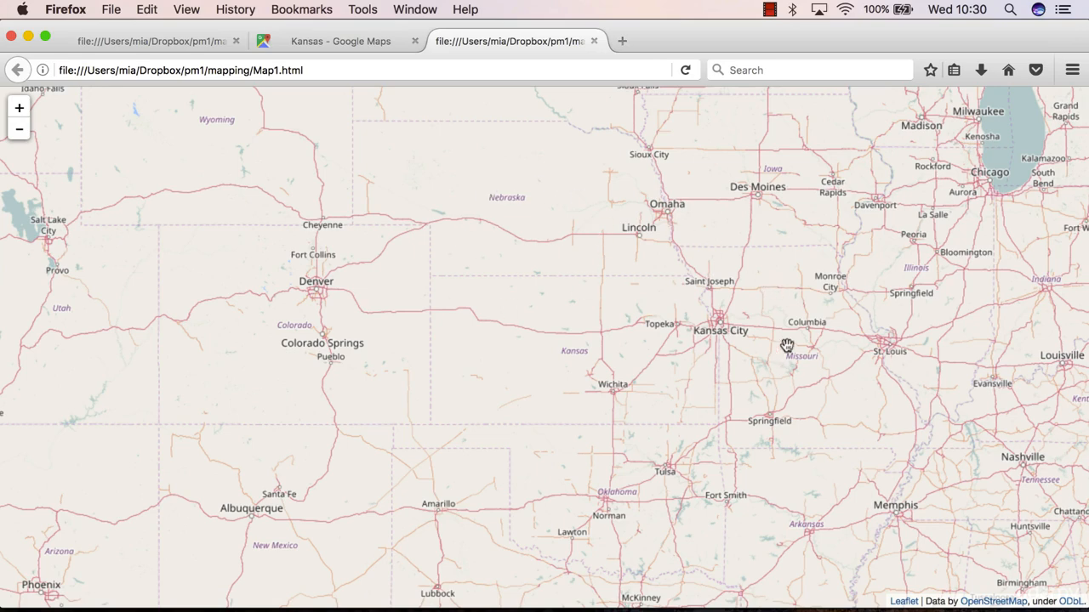